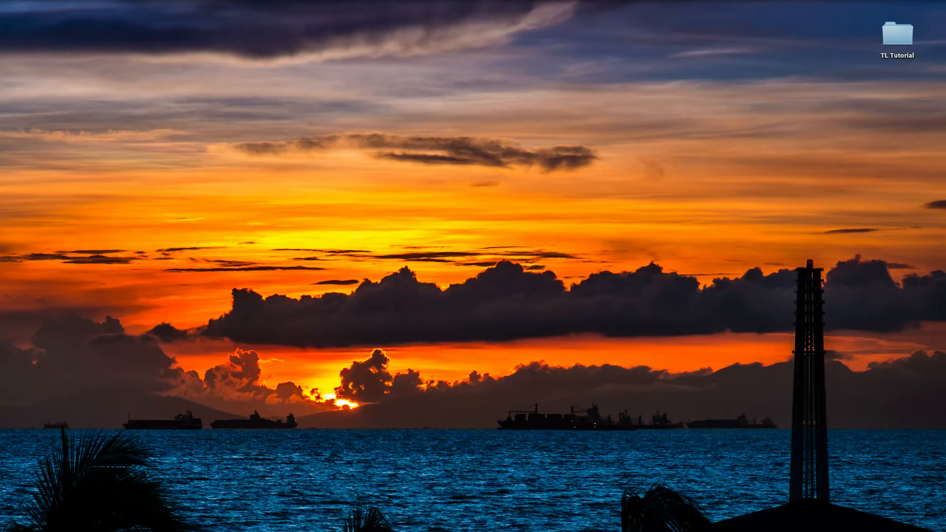
Launch Safari from the Dock and load dayofthenewdan.com.
{"action": "left_click", "coordinate": [896, 35]}
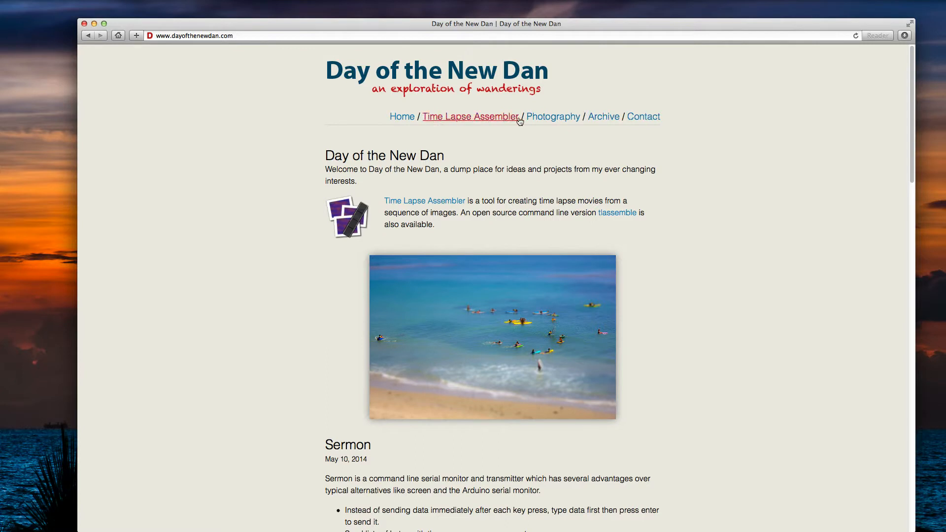
{"action": "mouse_move", "coordinate": [451, 116]}
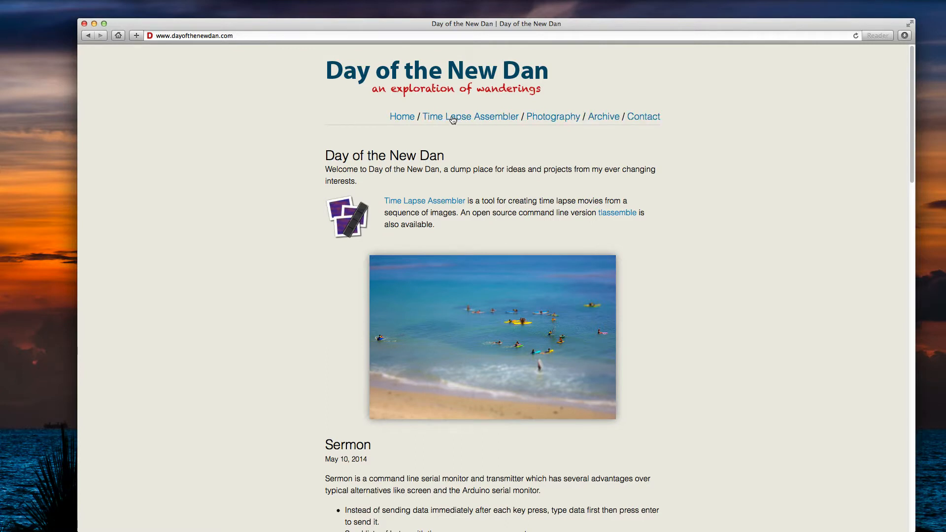
Open the Time Lapse Assembler project page and scroll down to the 1.5.3 download.
{"action": "left_click", "coordinate": [470, 116]}
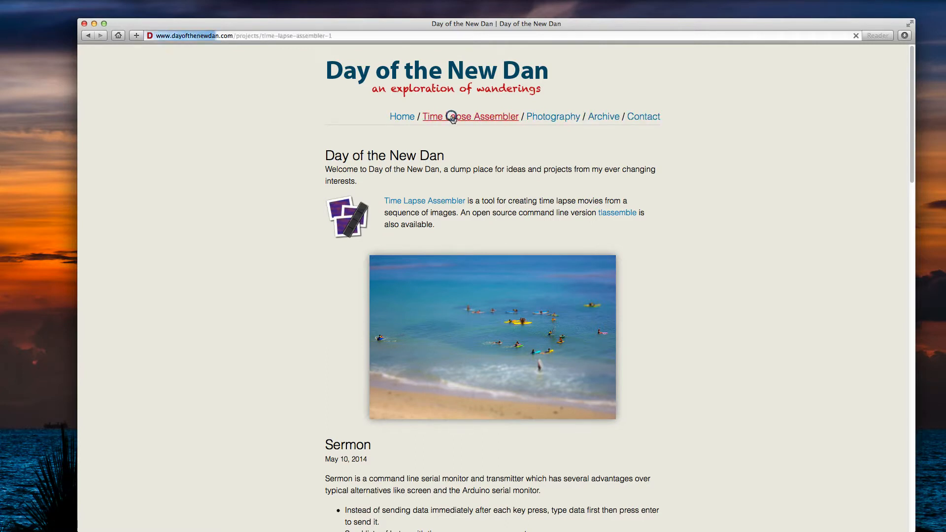
{"action": "left_click", "coordinate": [470, 117]}
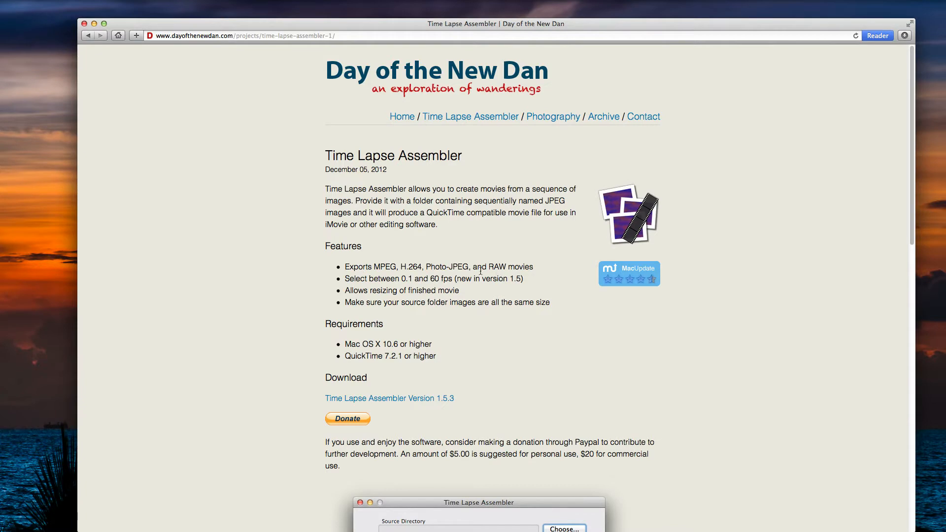
{"action": "mouse_move", "coordinate": [506, 366]}
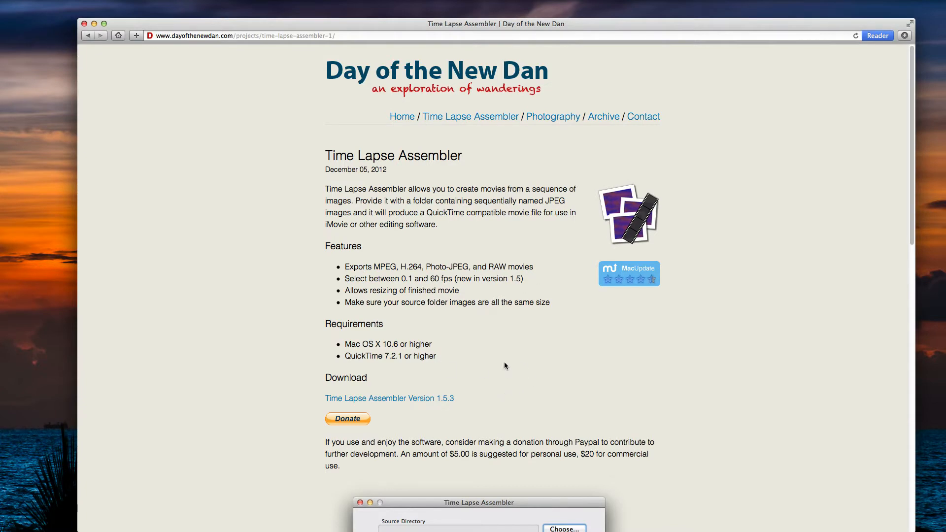
{"action": "scroll", "scroll_direction": "down", "scroll_amount": 3}
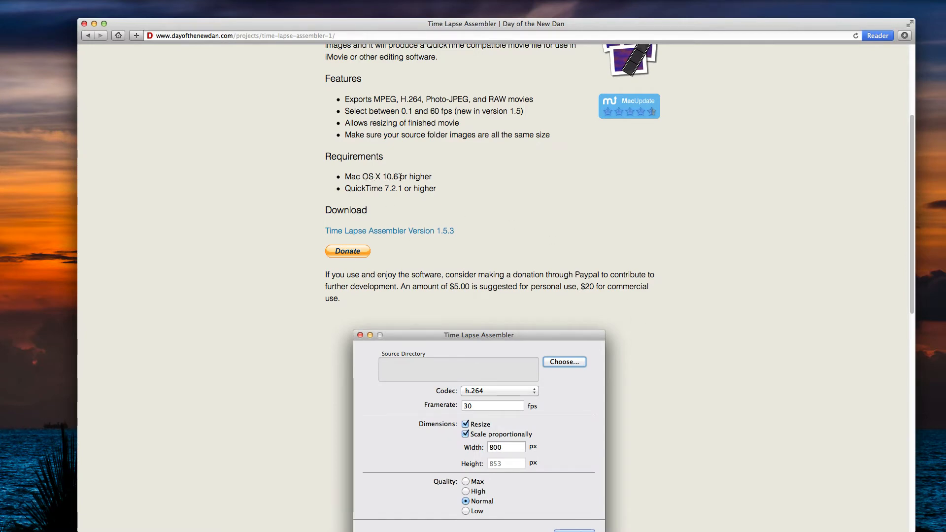
{"action": "mouse_move", "coordinate": [385, 203]}
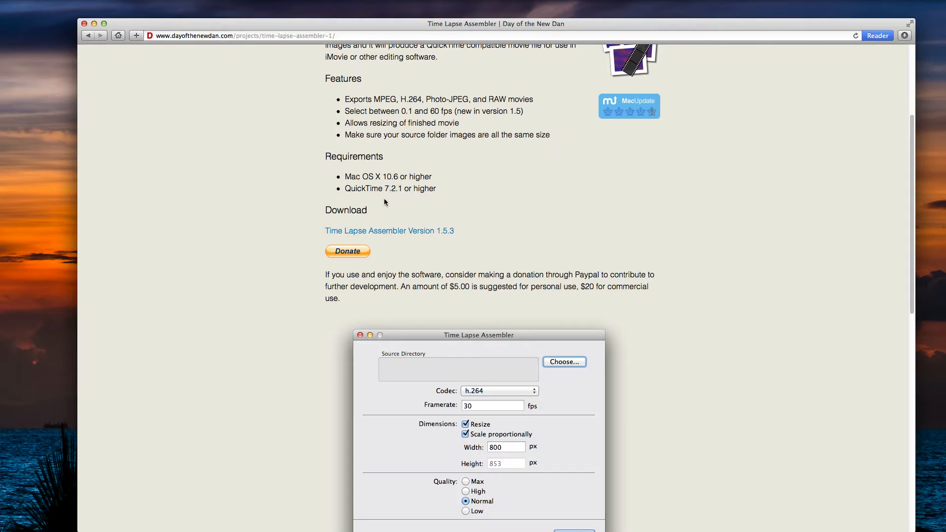
{"action": "mouse_move", "coordinate": [352, 188]}
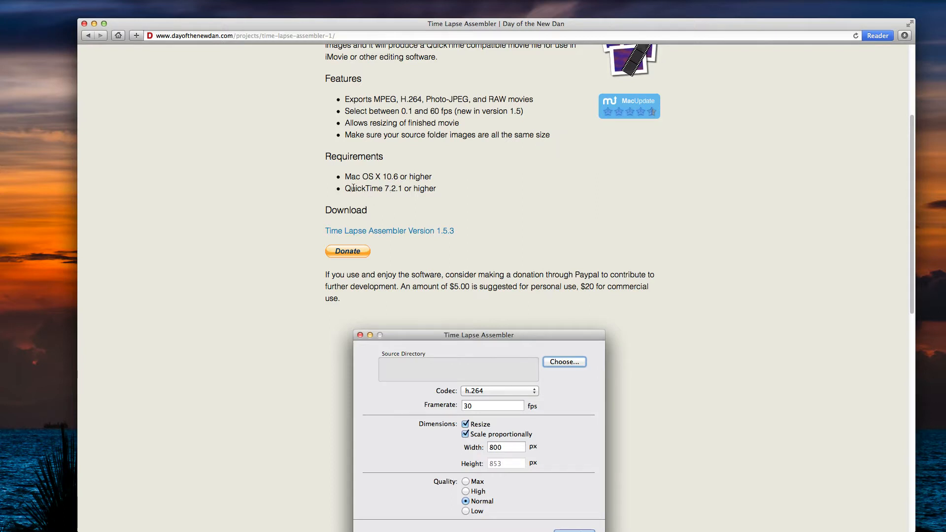
{"action": "mouse_move", "coordinate": [400, 191]}
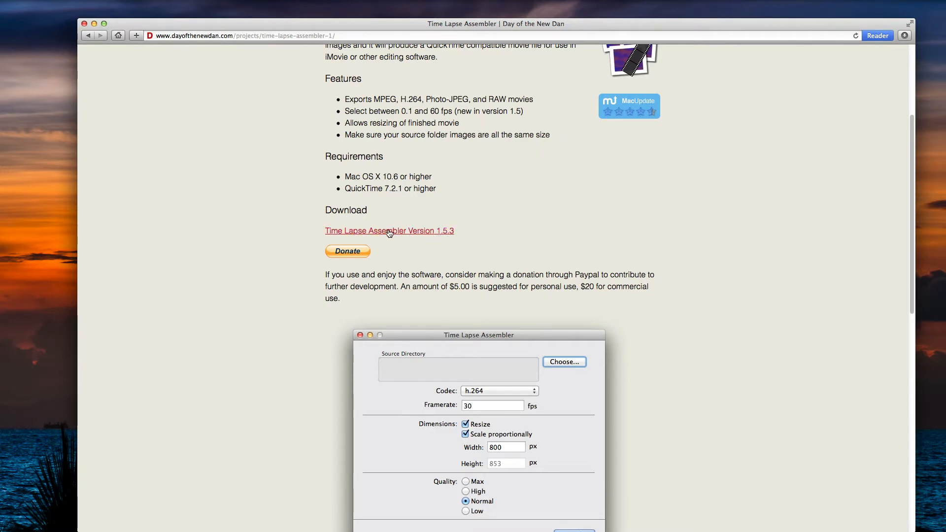
{"action": "mouse_move", "coordinate": [430, 237]}
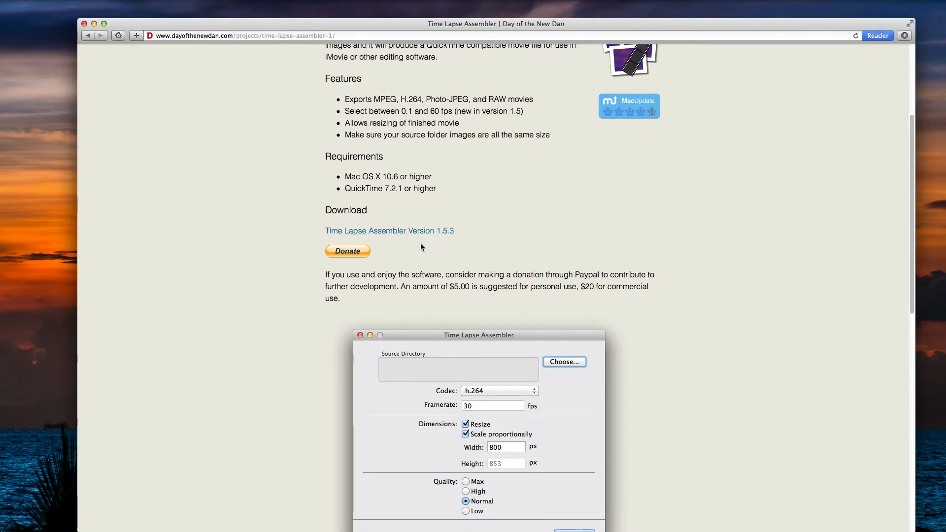
{"action": "scroll", "scroll_direction": "down", "scroll_amount": 3}
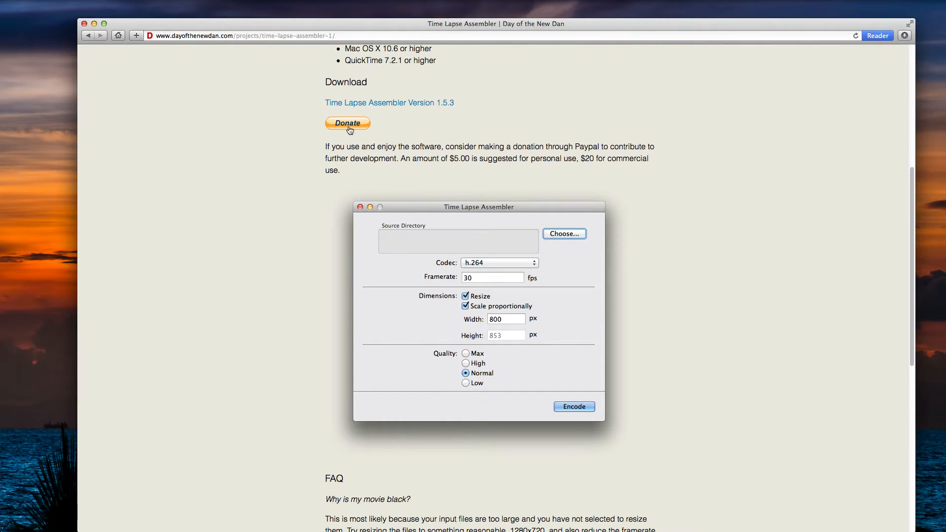
{"action": "mouse_move", "coordinate": [422, 170]}
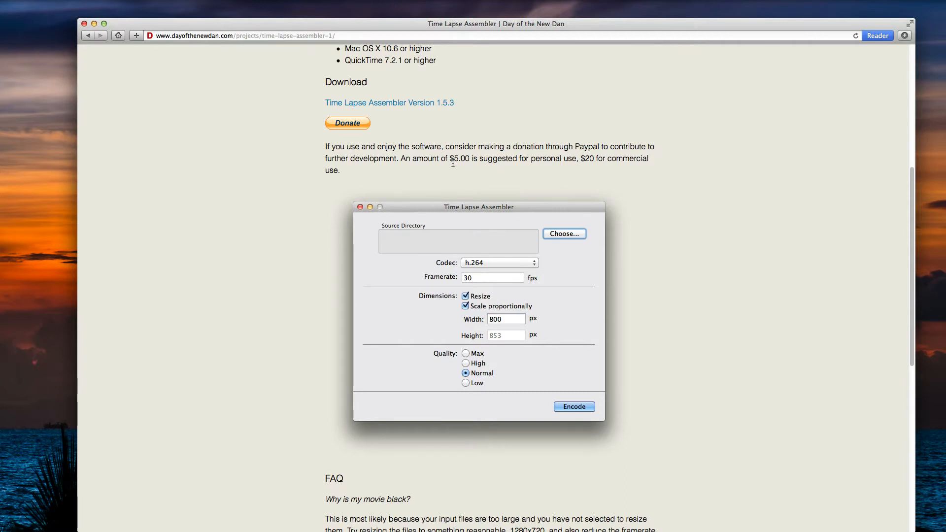
{"action": "mouse_move", "coordinate": [606, 174]}
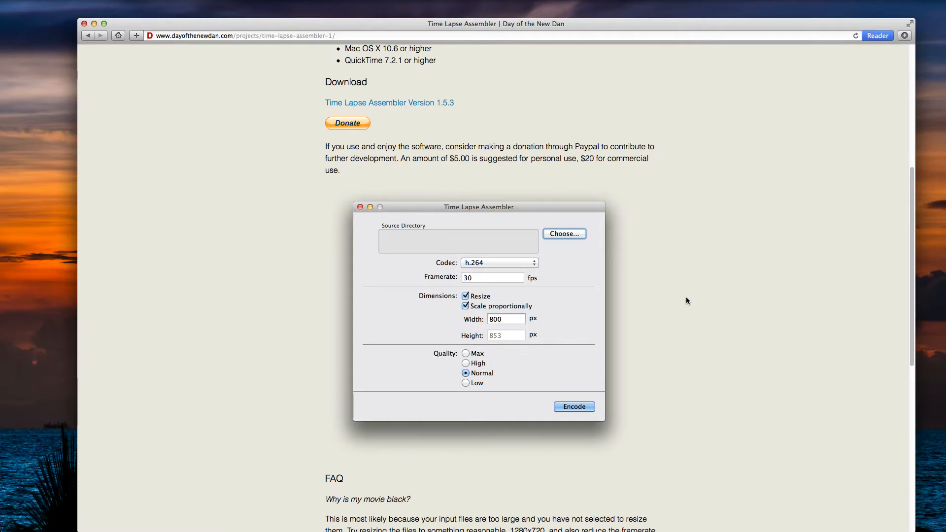
{"action": "scroll", "scroll_direction": "down", "scroll_amount": 3}
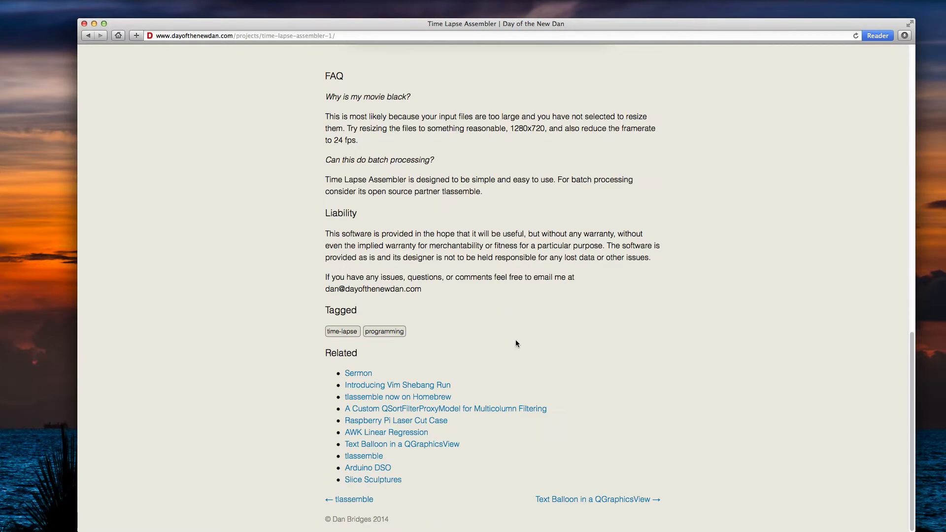
{"action": "mouse_move", "coordinate": [528, 330]}
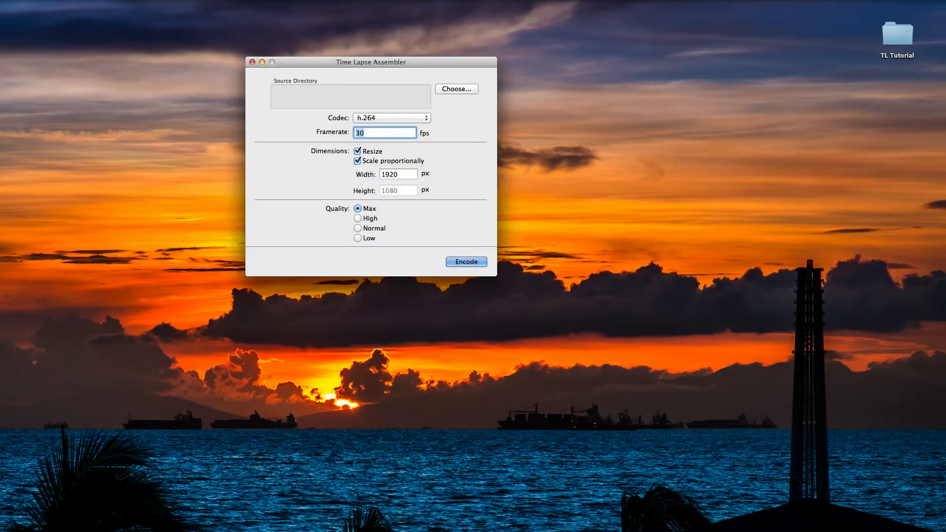
Move the Time Lapse Assembler window left, beside the TL Tutorial Finder window.
{"action": "left_click_drag", "start_coordinate": [372, 61], "coordinate": [207, 58]}
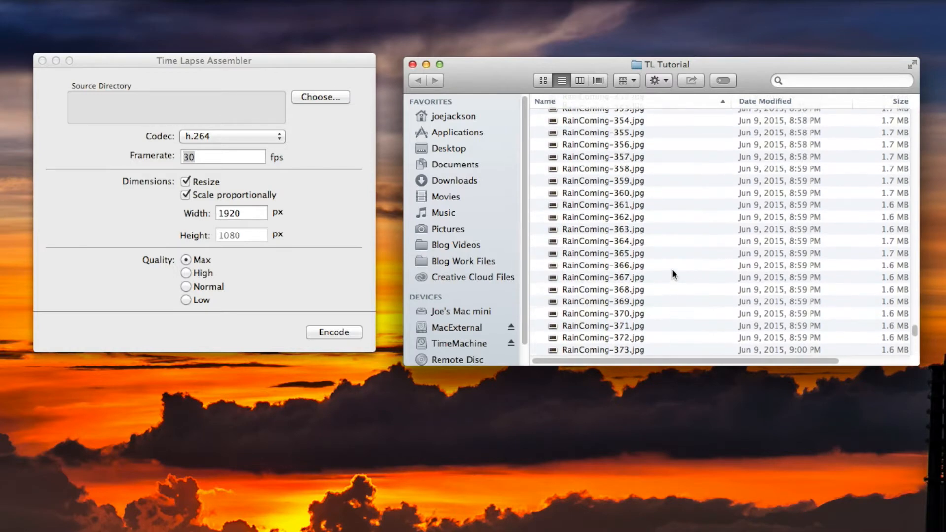
Scroll the TL Tutorial Finder list back up to RainComing-1.jpg.
{"action": "scroll", "scroll_direction": "up", "scroll_amount": 3}
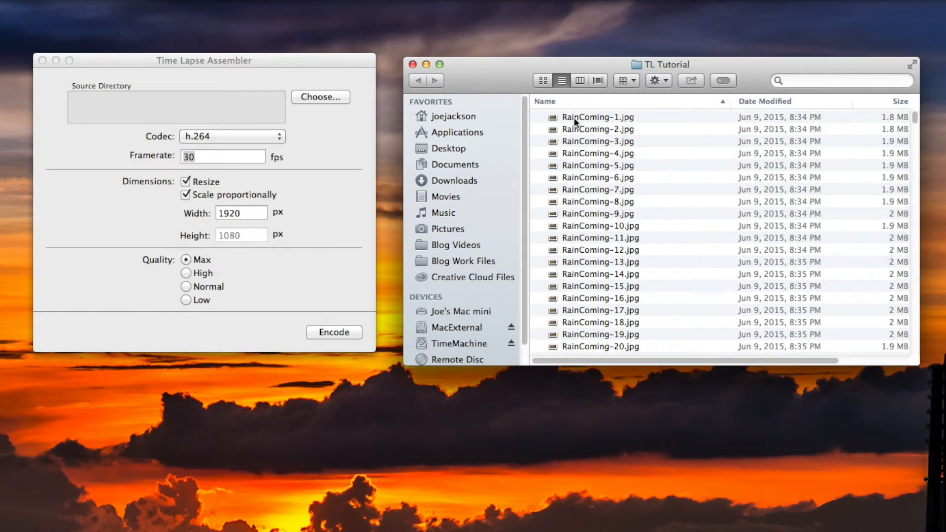
{"action": "mouse_move", "coordinate": [622, 290]}
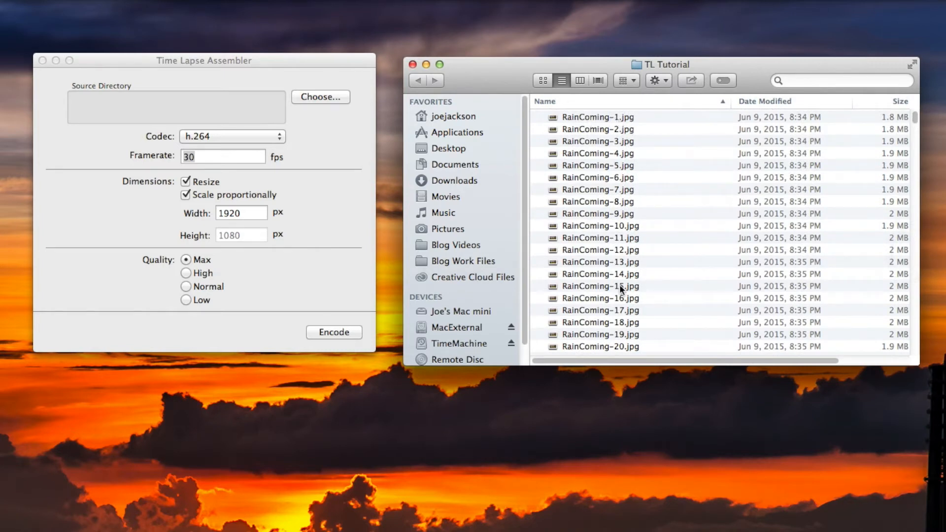
{"action": "mouse_move", "coordinate": [618, 177]}
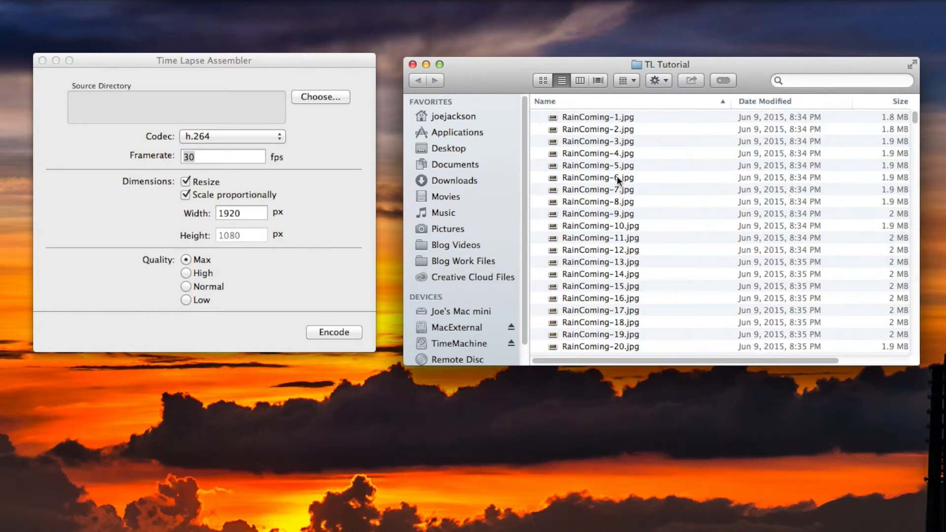
{"action": "mouse_move", "coordinate": [624, 219]}
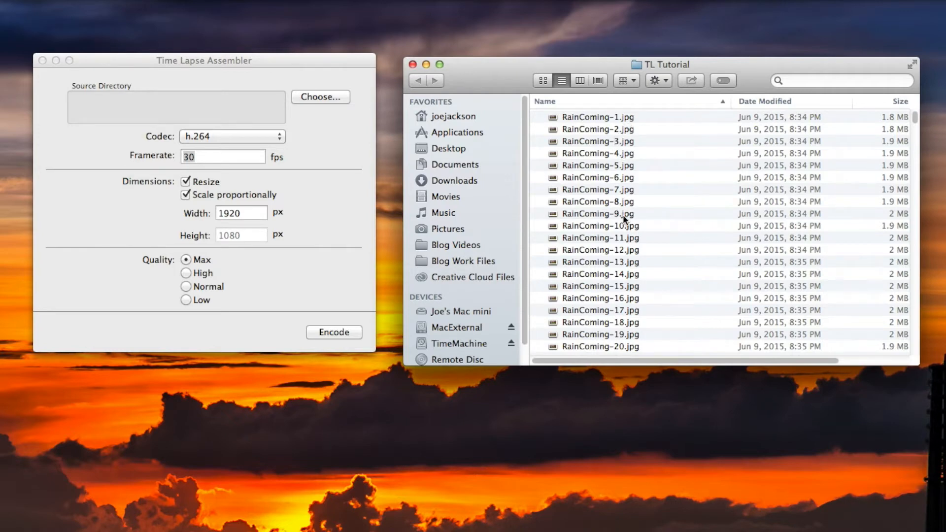
{"action": "mouse_move", "coordinate": [624, 262]}
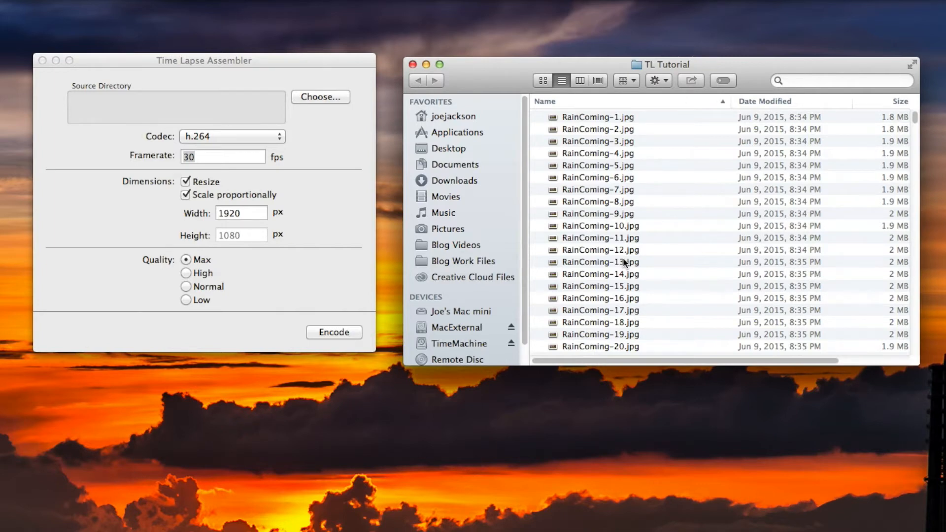
{"action": "mouse_move", "coordinate": [588, 291]}
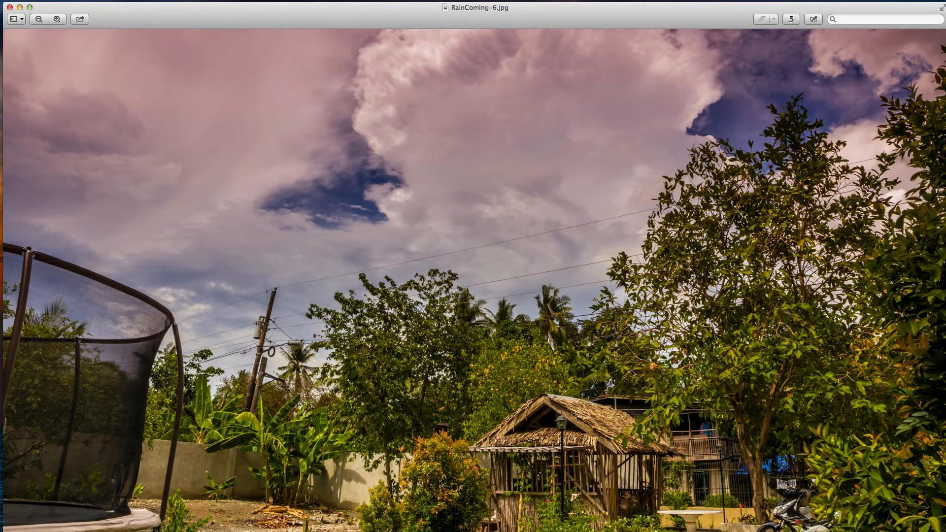
Close the RainComing-6.jpg Preview window.
{"action": "left_click", "coordinate": [38, 19]}
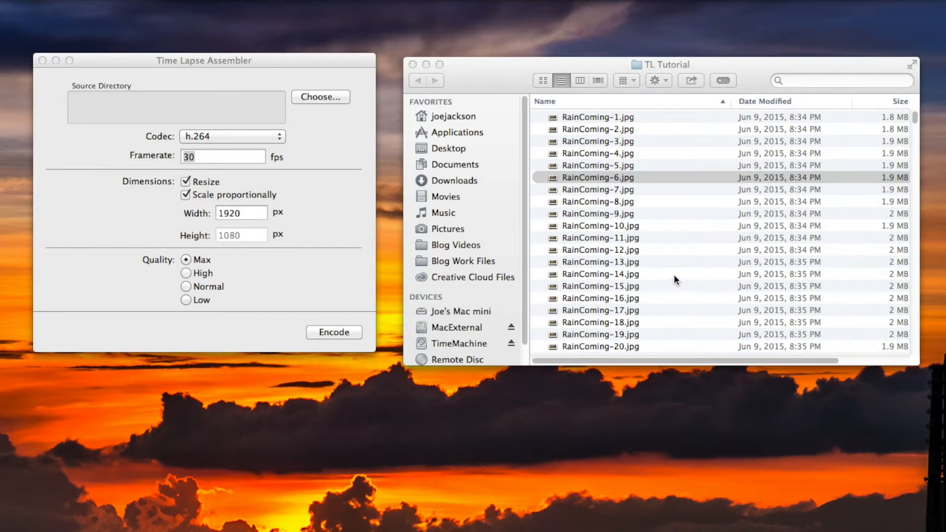
{"action": "mouse_move", "coordinate": [673, 280]}
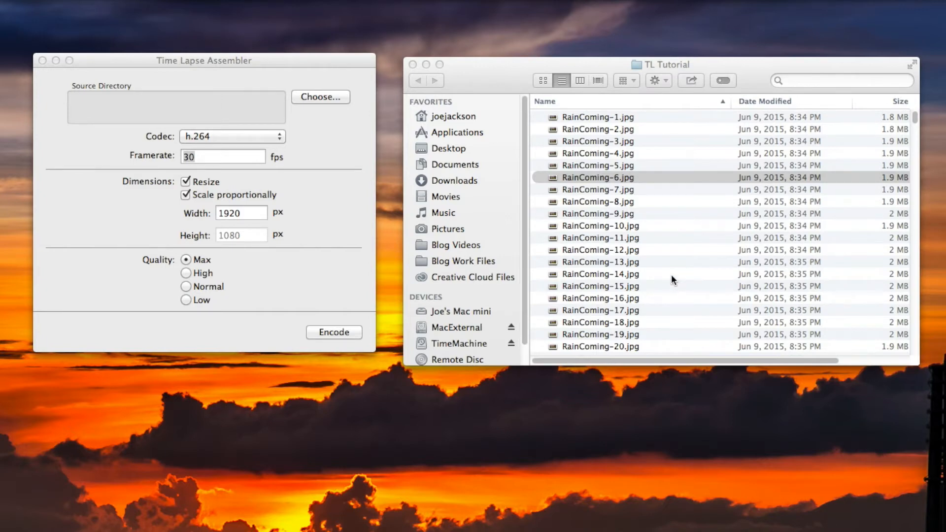
{"action": "mouse_move", "coordinate": [614, 172]}
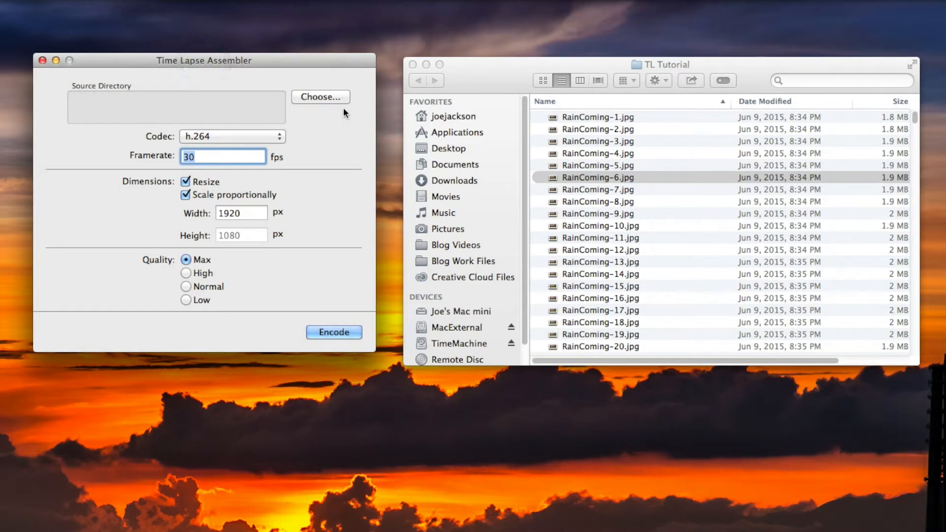
{"action": "mouse_move", "coordinate": [91, 103]}
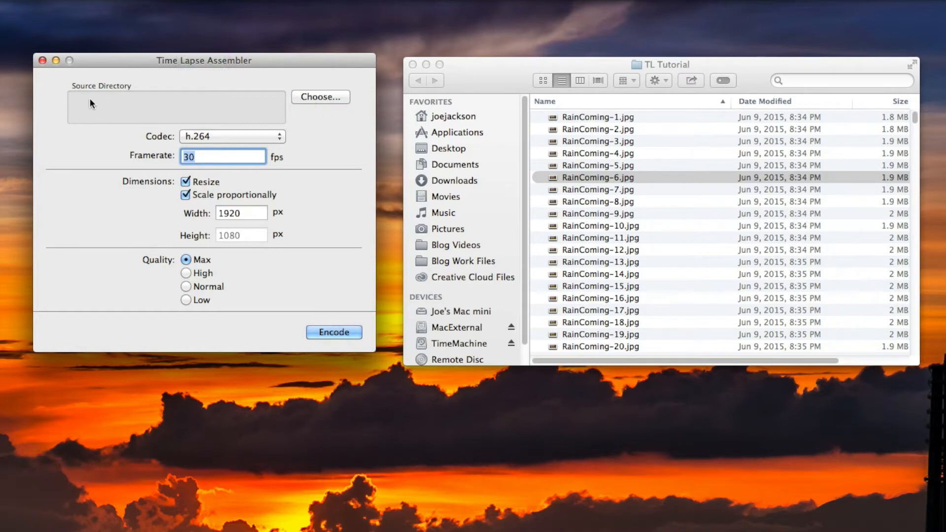
{"action": "mouse_move", "coordinate": [309, 142]}
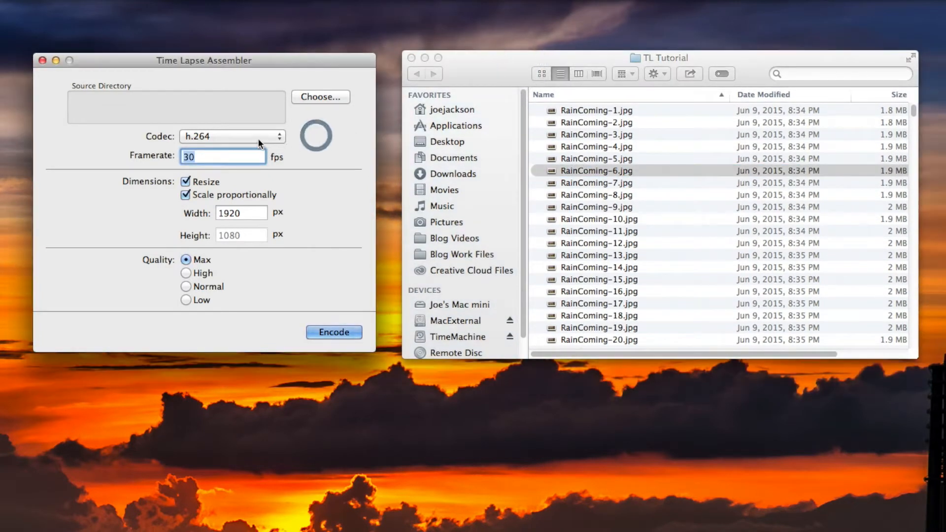
{"action": "left_click", "coordinate": [231, 136]}
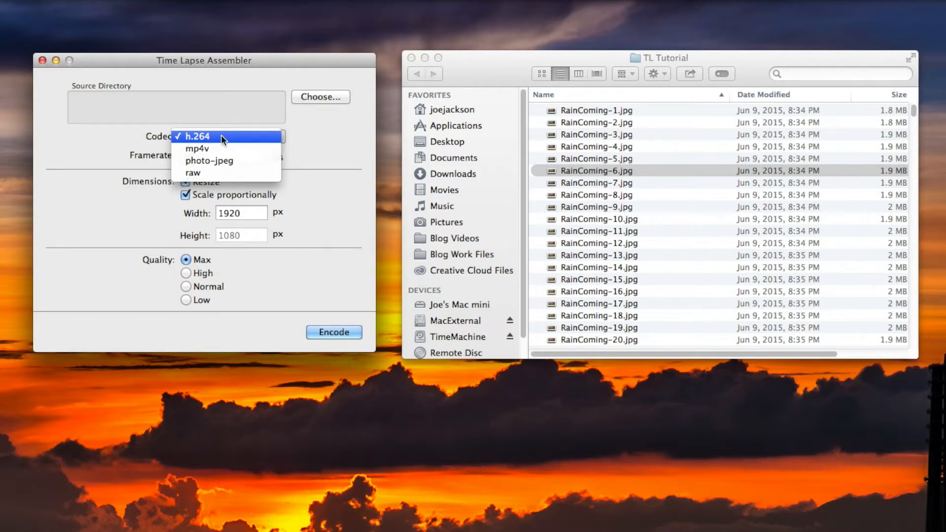
{"action": "mouse_move", "coordinate": [223, 140]}
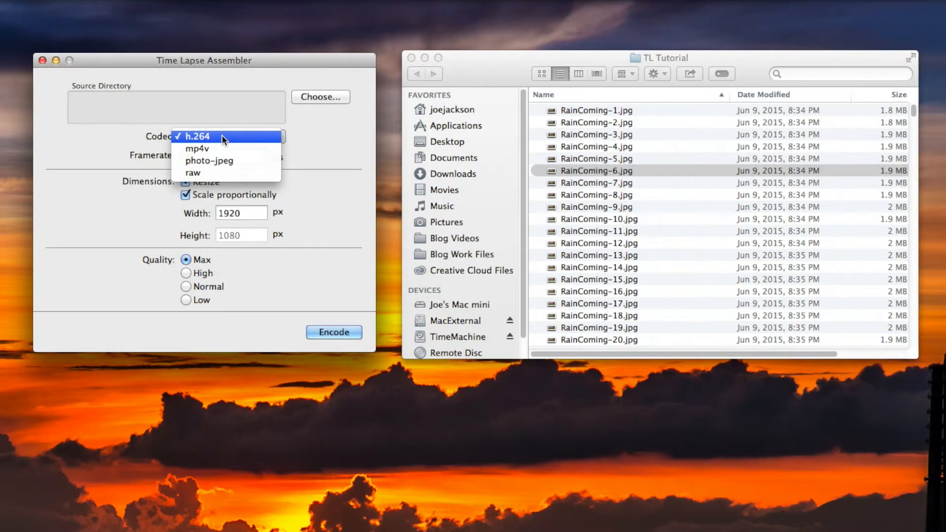
{"action": "mouse_move", "coordinate": [196, 149]}
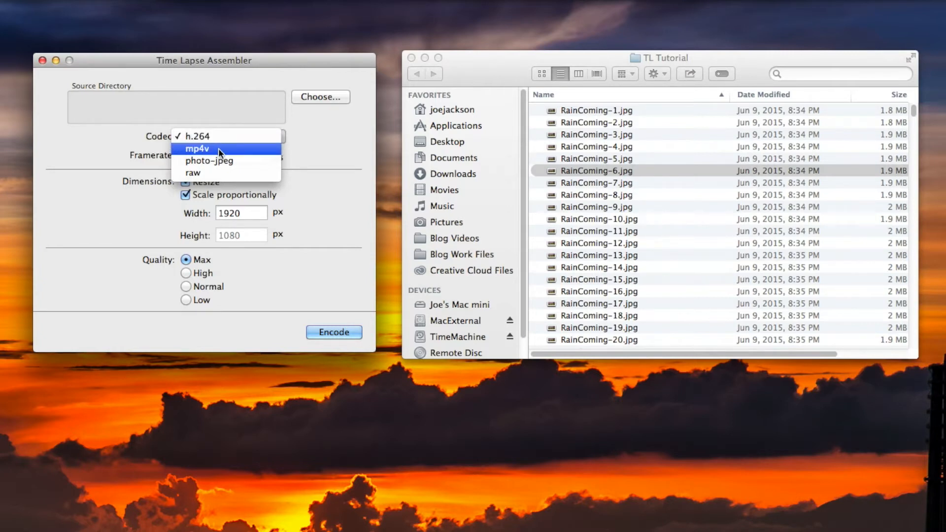
{"action": "mouse_move", "coordinate": [225, 137]}
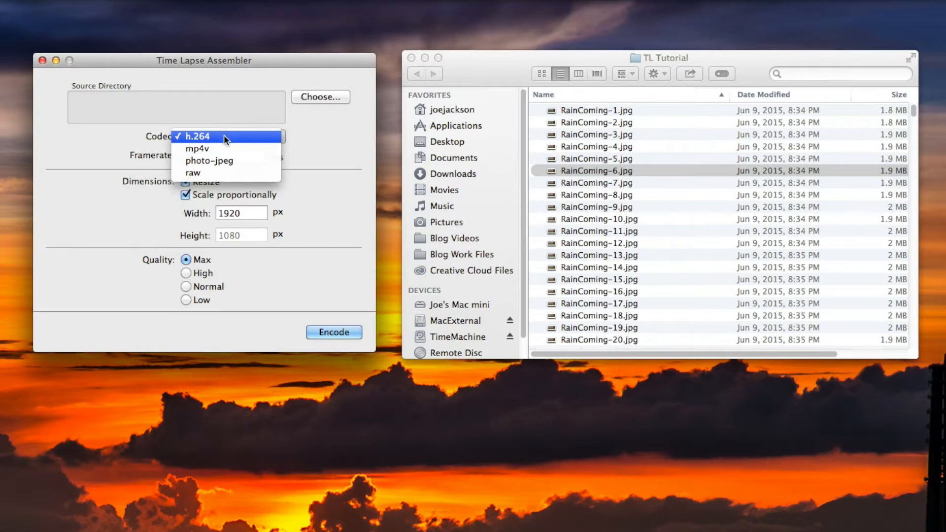
{"action": "mouse_move", "coordinate": [209, 161]}
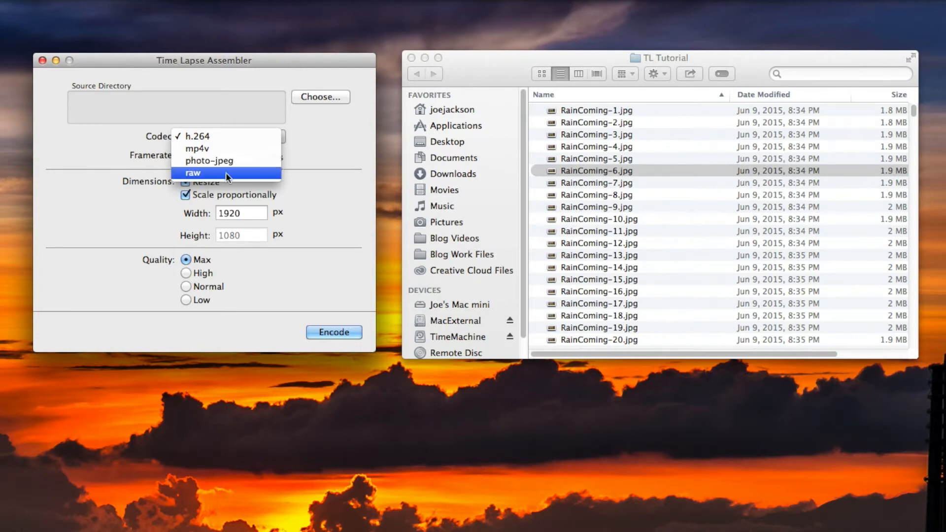
{"action": "mouse_move", "coordinate": [236, 161]}
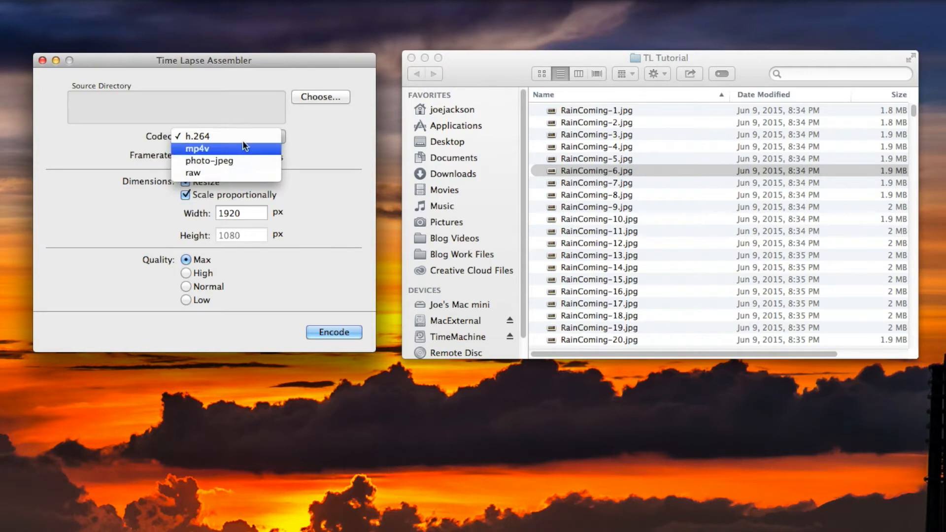
{"action": "mouse_move", "coordinate": [193, 261]}
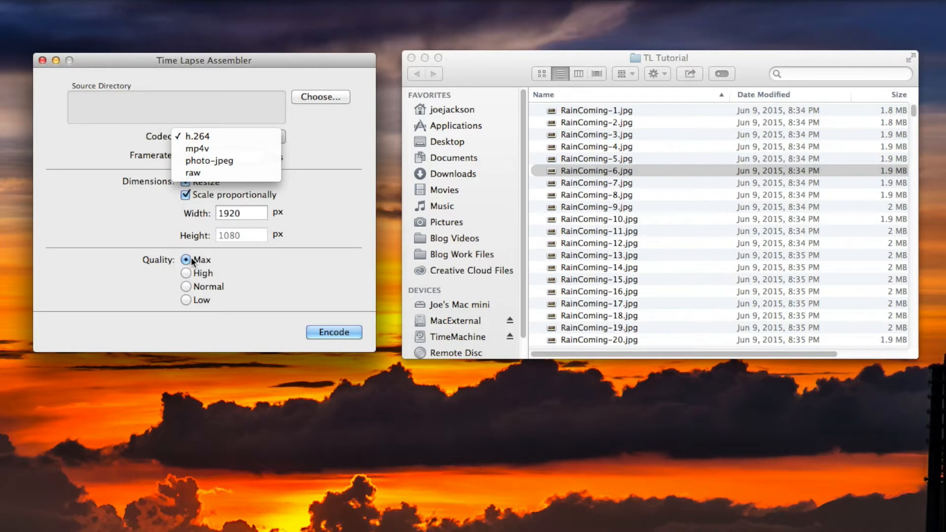
{"action": "mouse_move", "coordinate": [193, 172]}
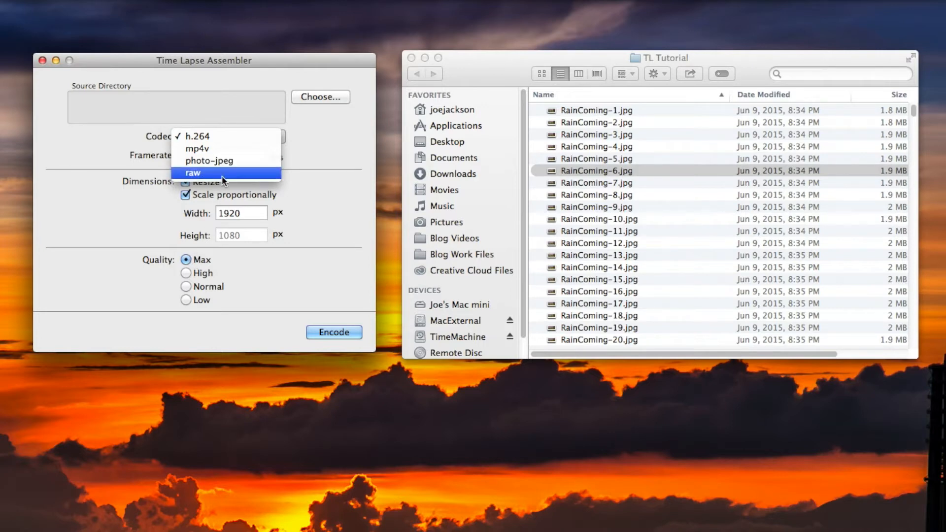
{"action": "mouse_move", "coordinate": [266, 180]}
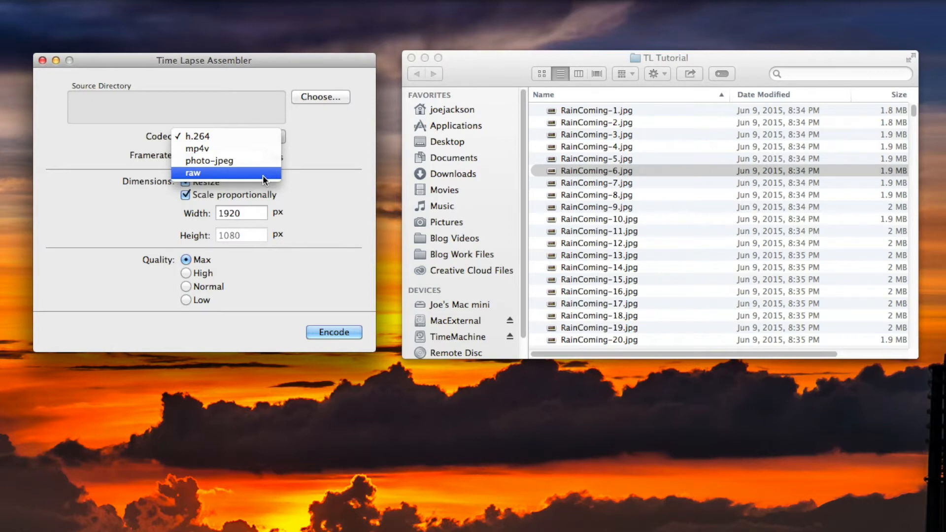
{"action": "mouse_move", "coordinate": [199, 137]}
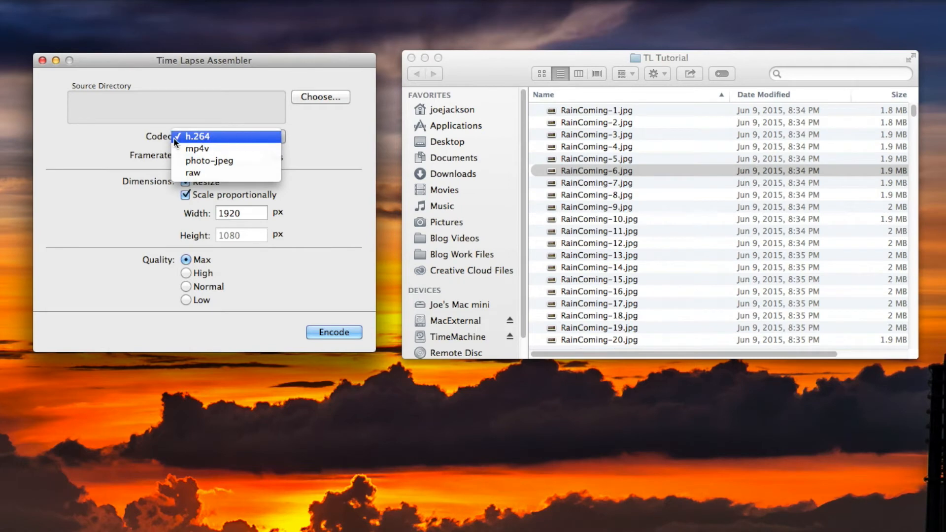
{"action": "mouse_move", "coordinate": [246, 137]}
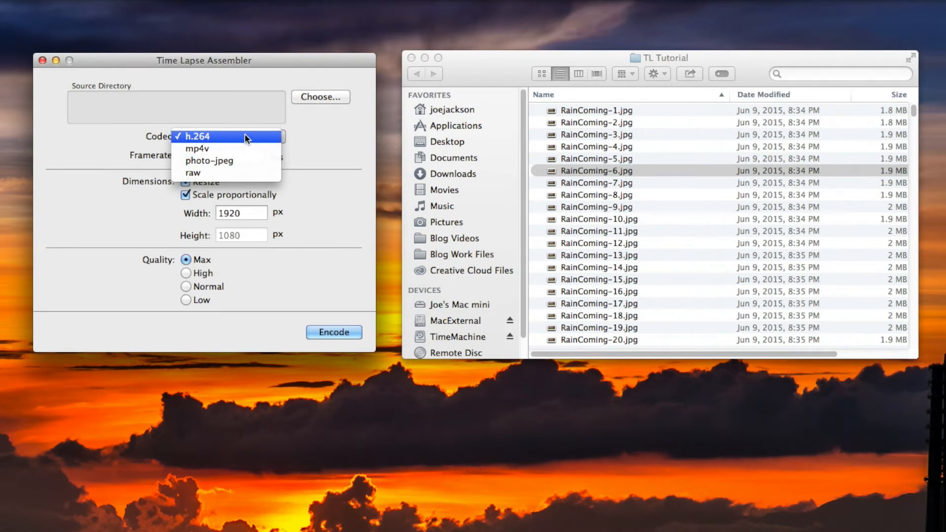
Keep h.264 at 30 fps, ending with Resize and Scale proportionally both checked.
{"action": "left_click", "coordinate": [199, 136]}
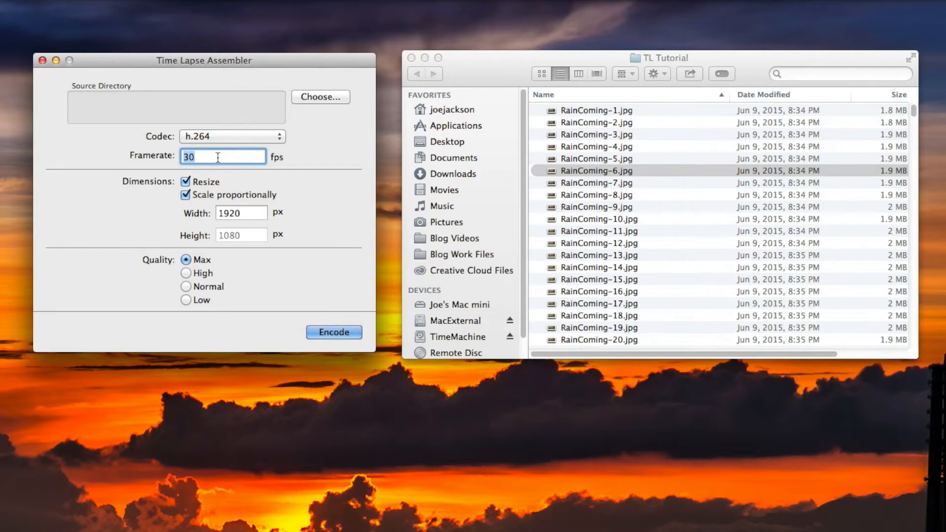
{"action": "left_click", "coordinate": [215, 157]}
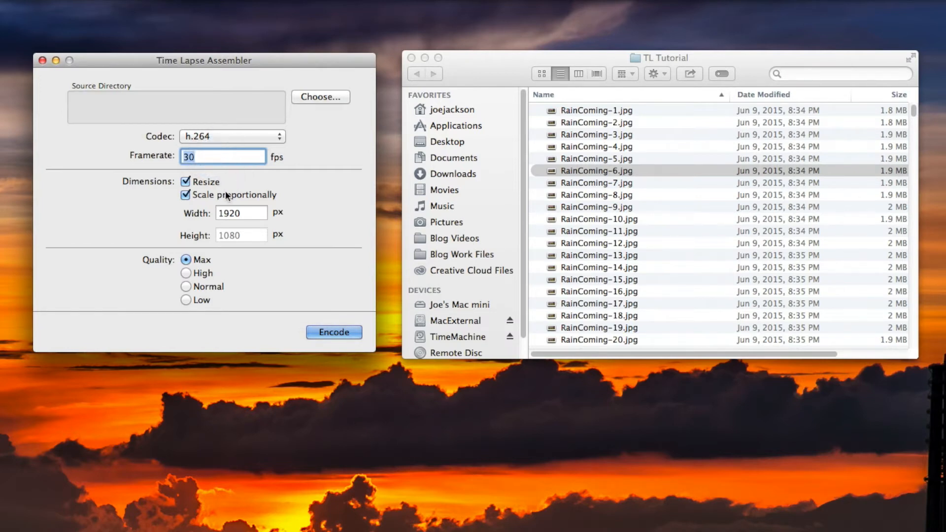
{"action": "mouse_move", "coordinate": [137, 190]}
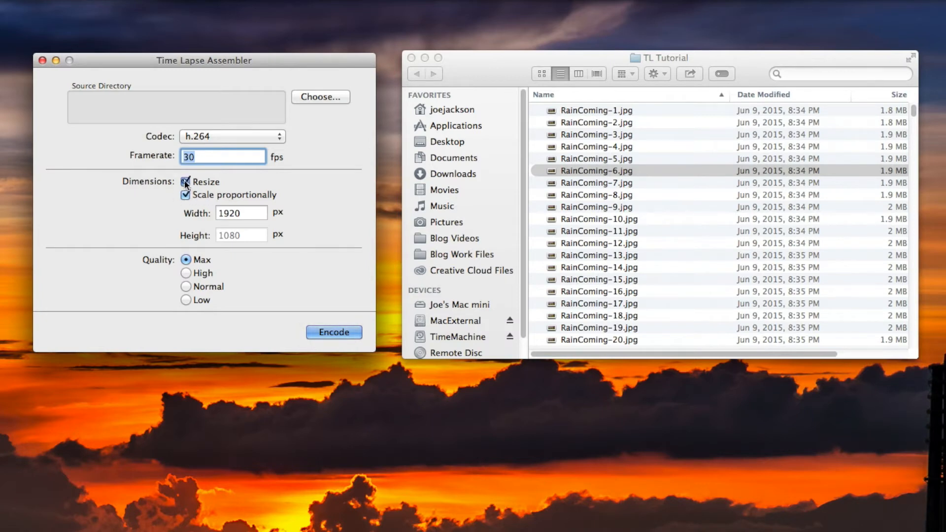
{"action": "left_click", "coordinate": [186, 182]}
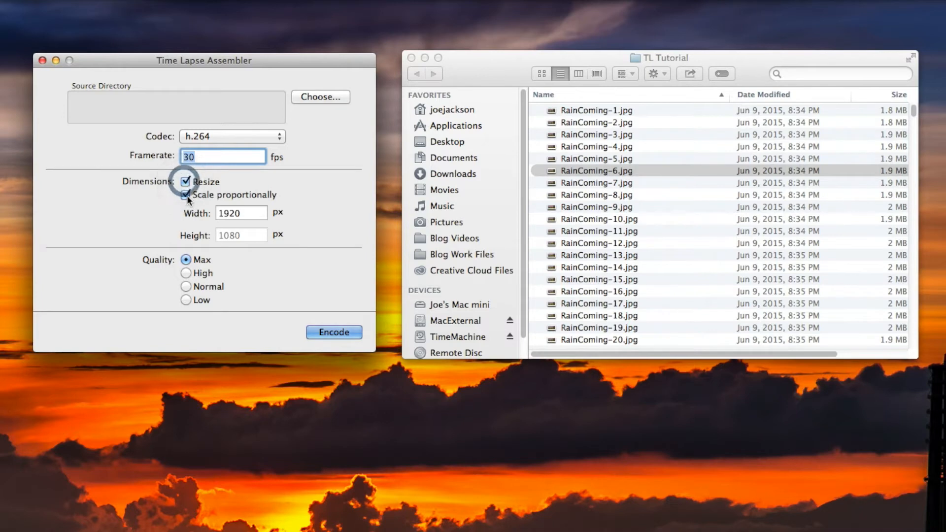
{"action": "left_click", "coordinate": [186, 194]}
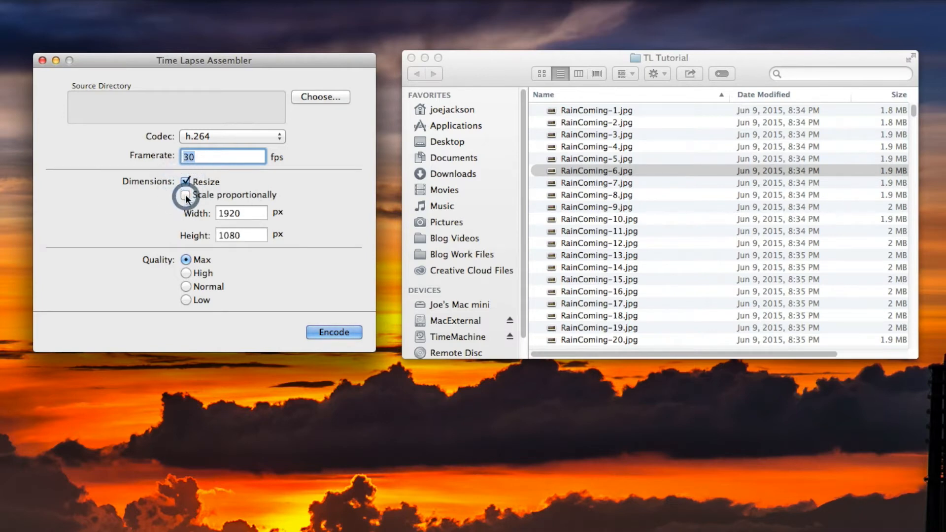
{"action": "left_click", "coordinate": [185, 195]}
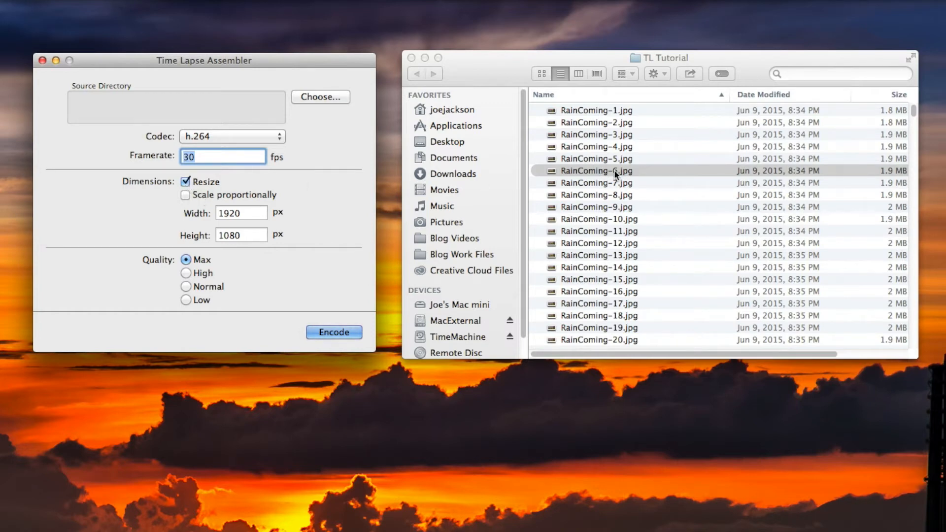
{"action": "mouse_move", "coordinate": [208, 192]}
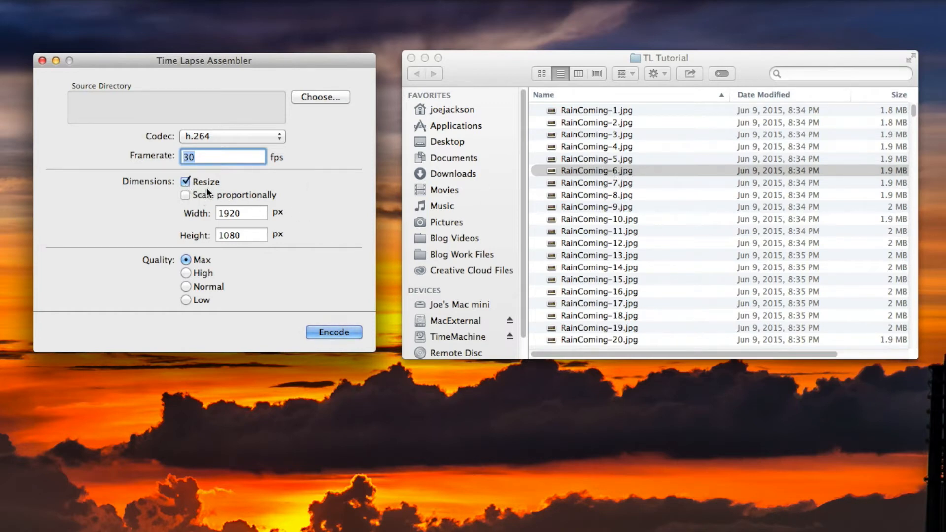
{"action": "left_click", "coordinate": [186, 181]}
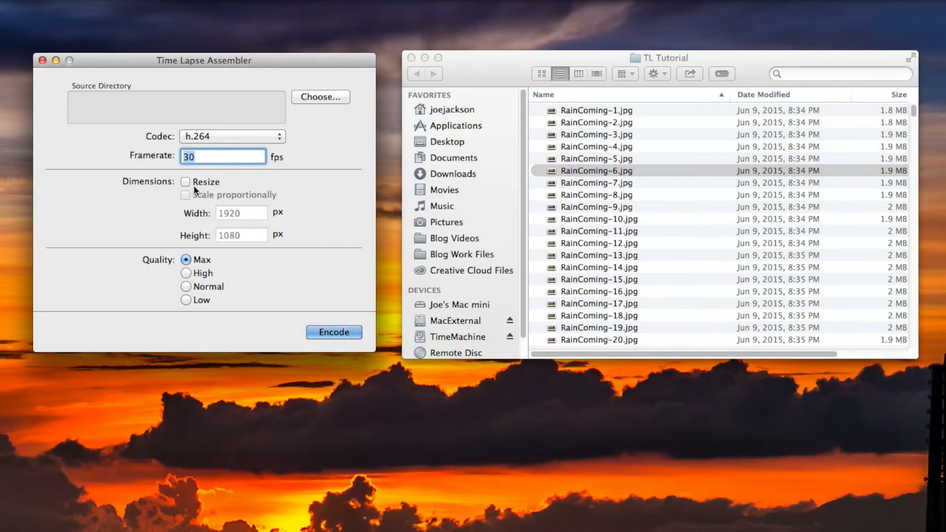
{"action": "left_click", "coordinate": [186, 182]}
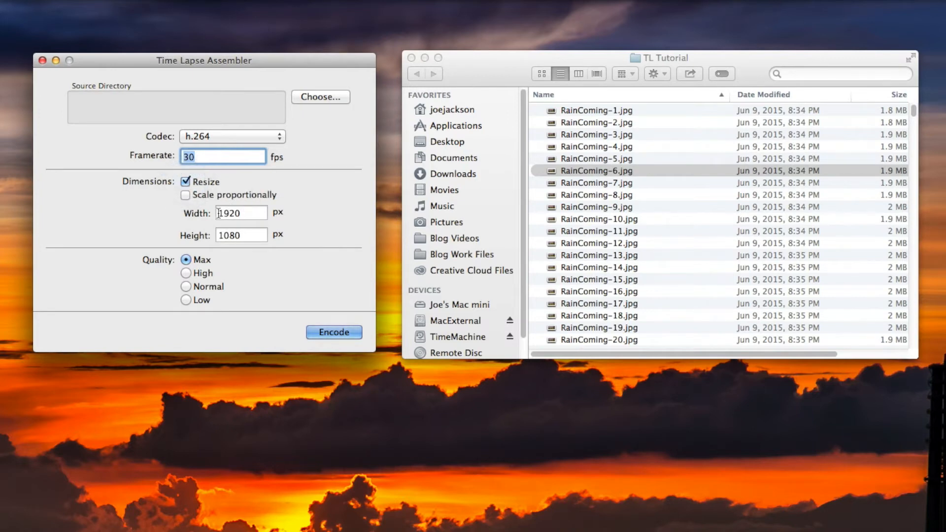
{"action": "mouse_move", "coordinate": [240, 242]}
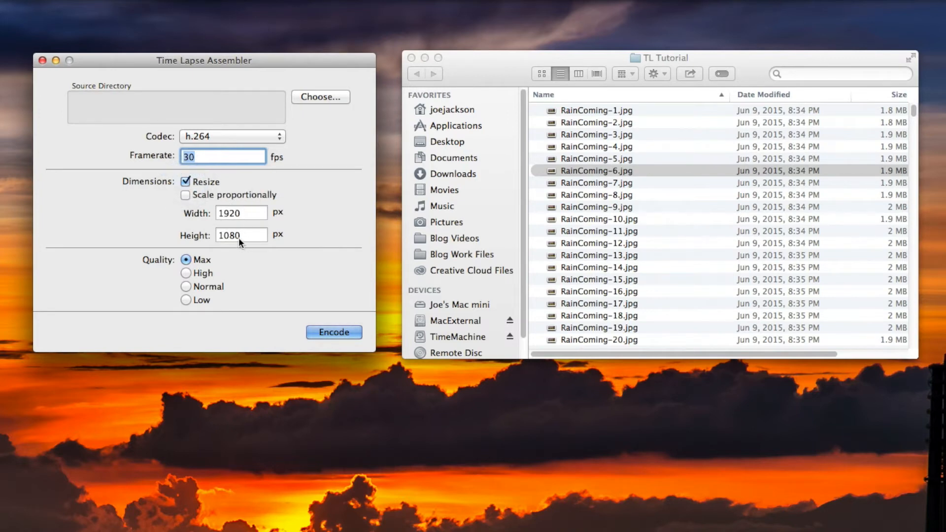
{"action": "mouse_move", "coordinate": [329, 225]}
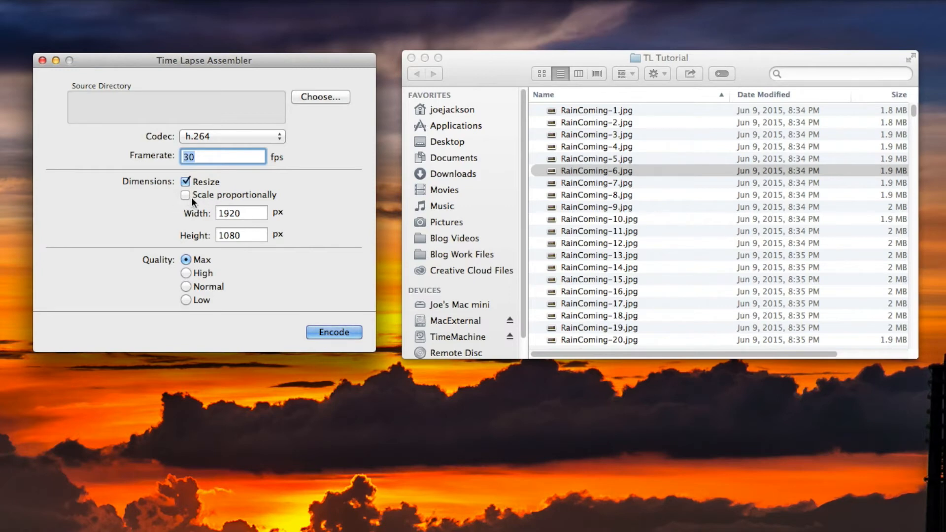
{"action": "left_click", "coordinate": [186, 194]}
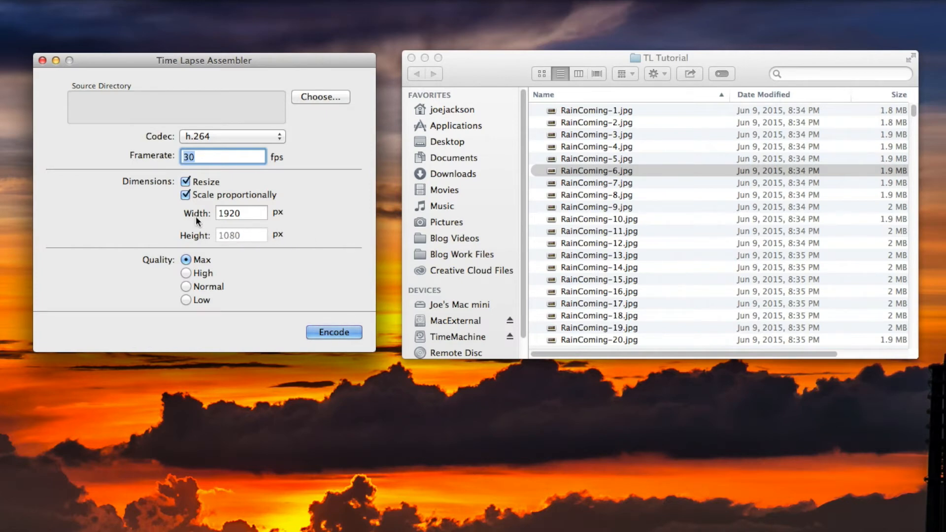
{"action": "left_click", "coordinate": [186, 194]}
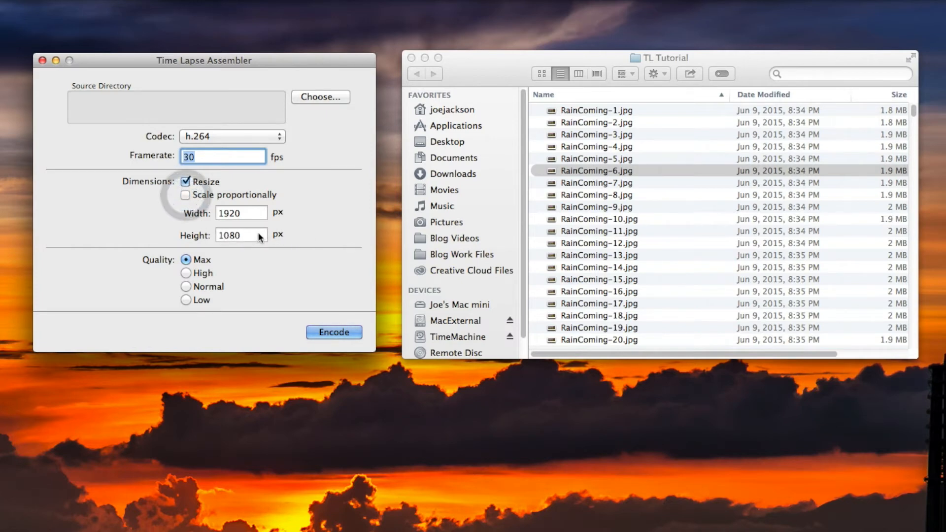
{"action": "left_click", "coordinate": [186, 194]}
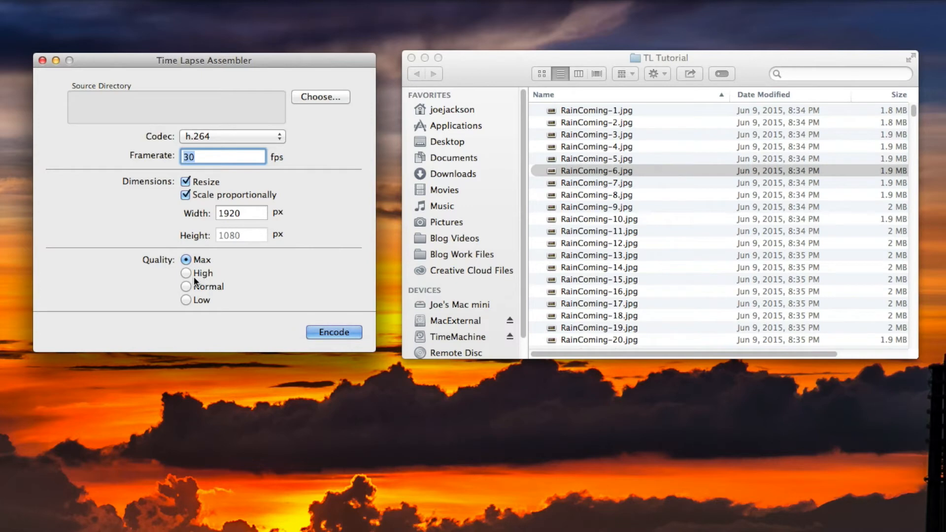
{"action": "mouse_move", "coordinate": [162, 267]}
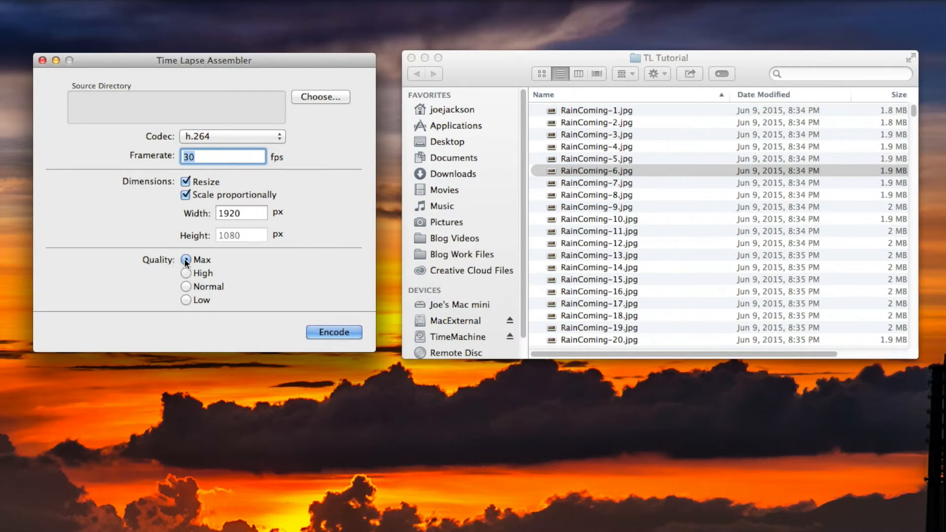
Briefly switch Quality to Low, then return it to Max.
{"action": "left_click", "coordinate": [186, 260]}
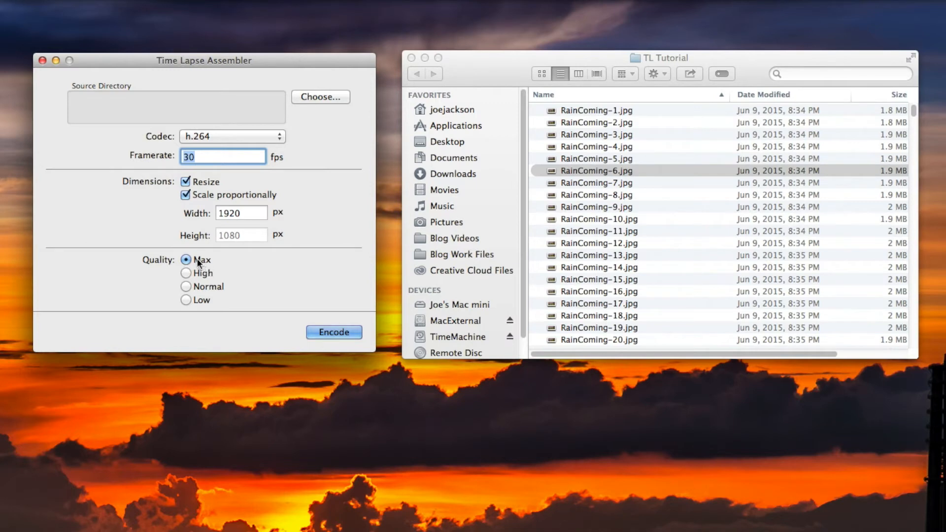
{"action": "mouse_move", "coordinate": [235, 265]}
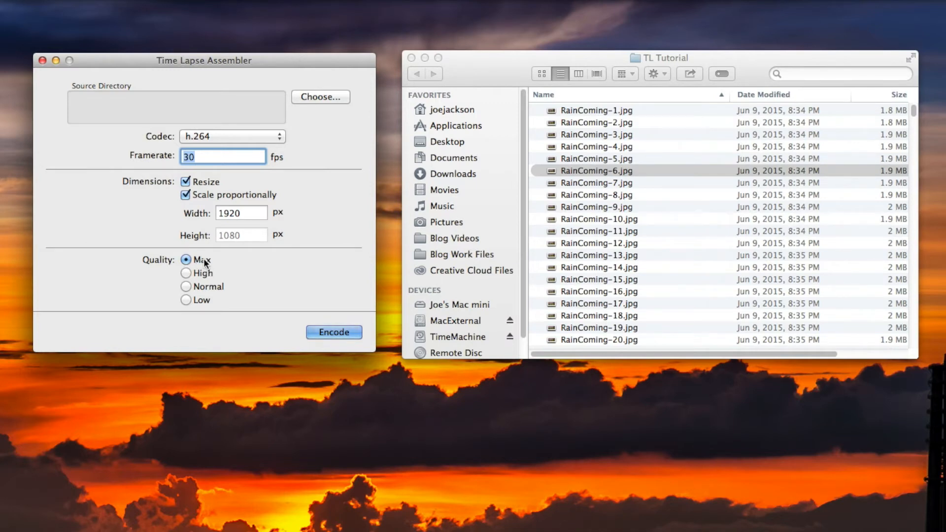
{"action": "left_click", "coordinate": [186, 300]}
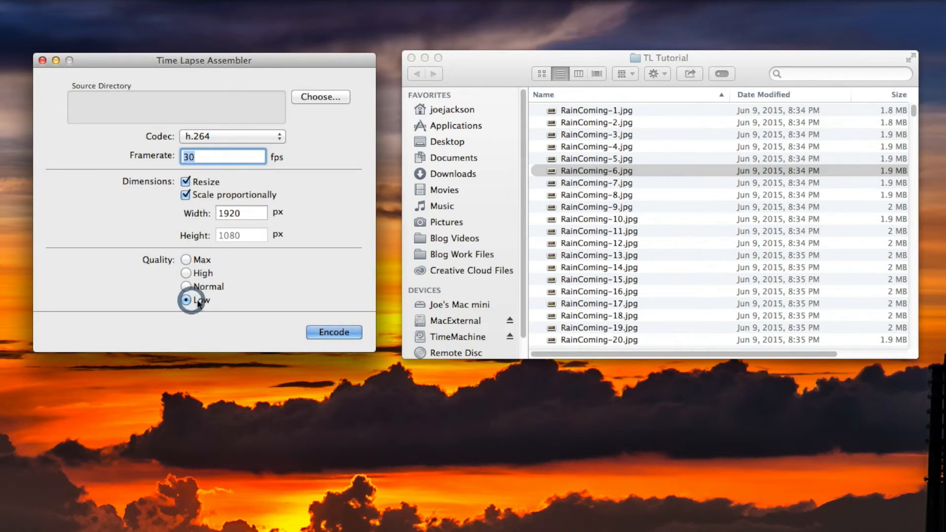
{"action": "left_click", "coordinate": [186, 301]}
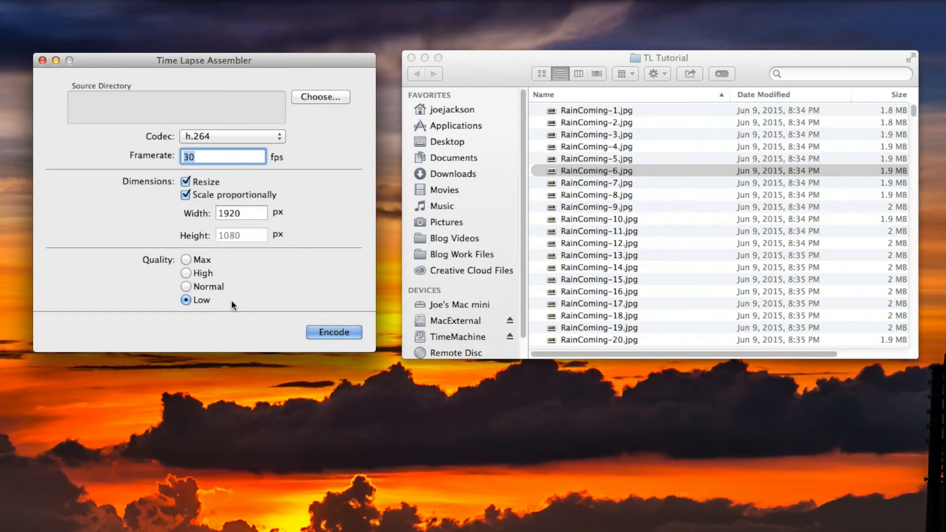
{"action": "mouse_move", "coordinate": [227, 307]}
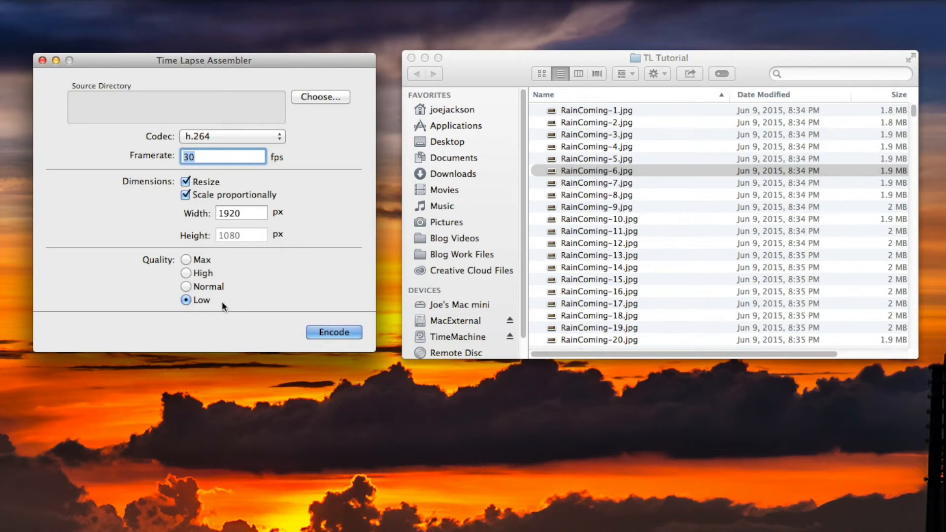
{"action": "left_click", "coordinate": [186, 260]}
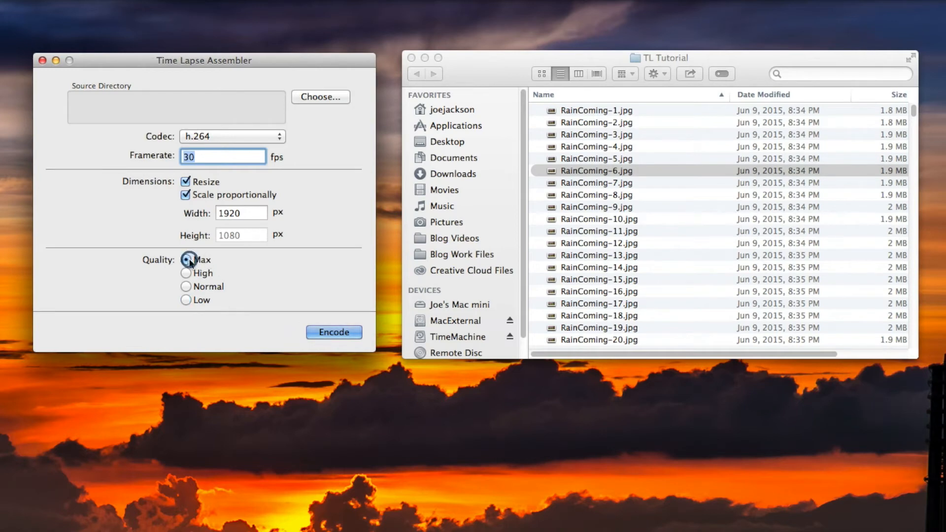
{"action": "left_click", "coordinate": [186, 259]}
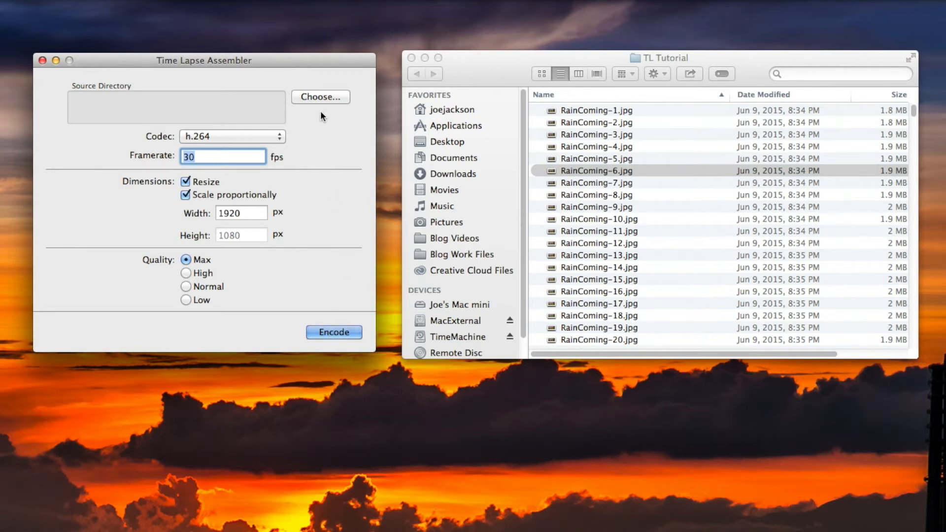
Choose the TL Tutorial folder on the Desktop as the source directory.
{"action": "left_click", "coordinate": [320, 97]}
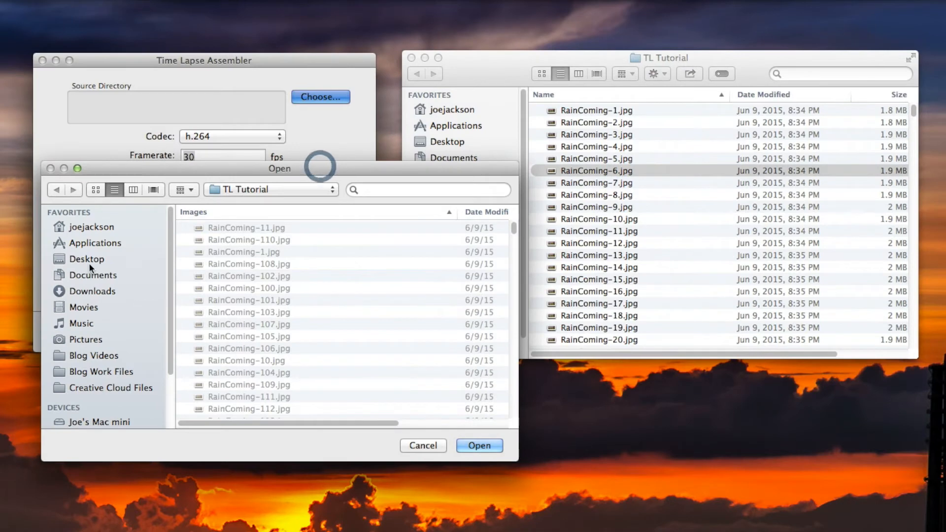
{"action": "left_click", "coordinate": [86, 259]}
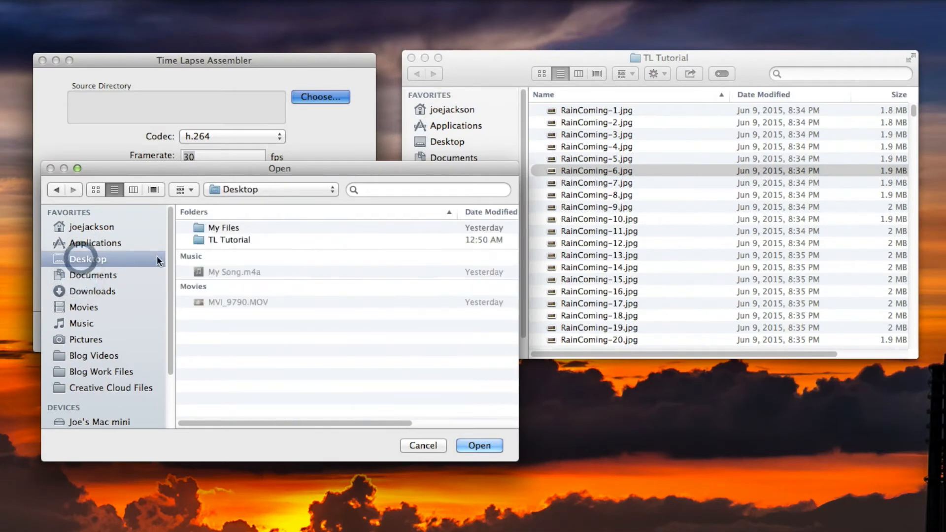
{"action": "left_click", "coordinate": [229, 240]}
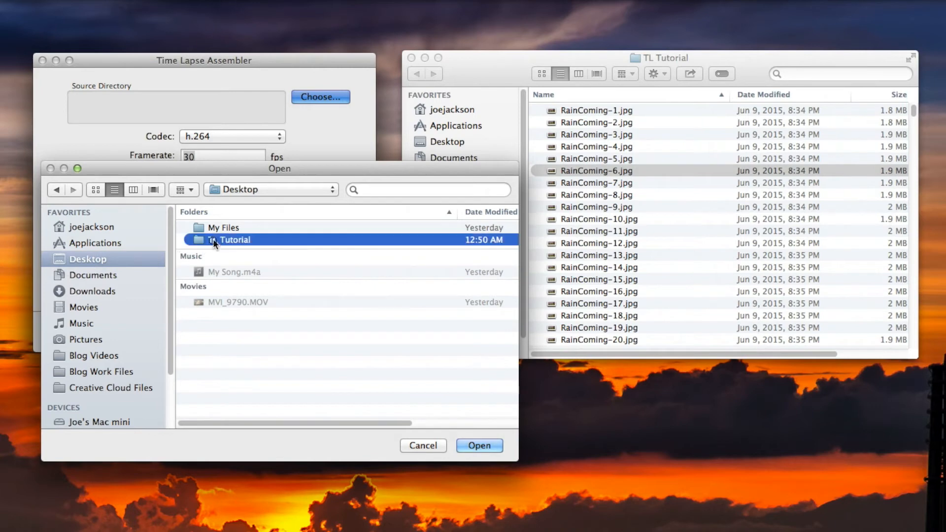
{"action": "double_click", "coordinate": [228, 240]}
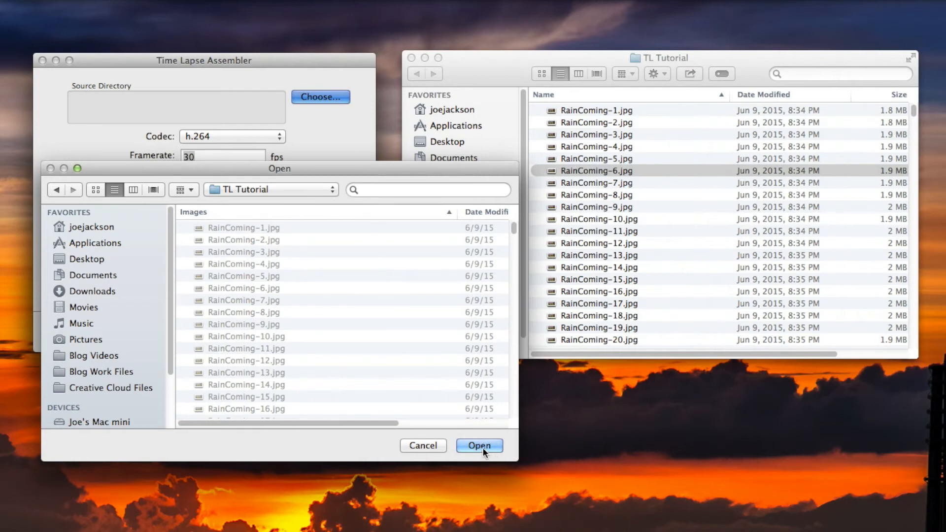
{"action": "left_click", "coordinate": [479, 445]}
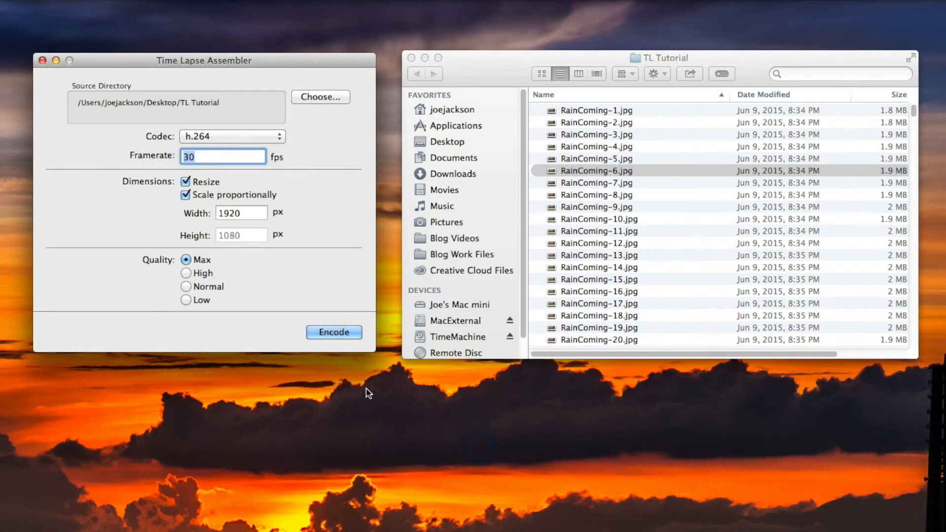
{"action": "mouse_move", "coordinate": [88, 116]}
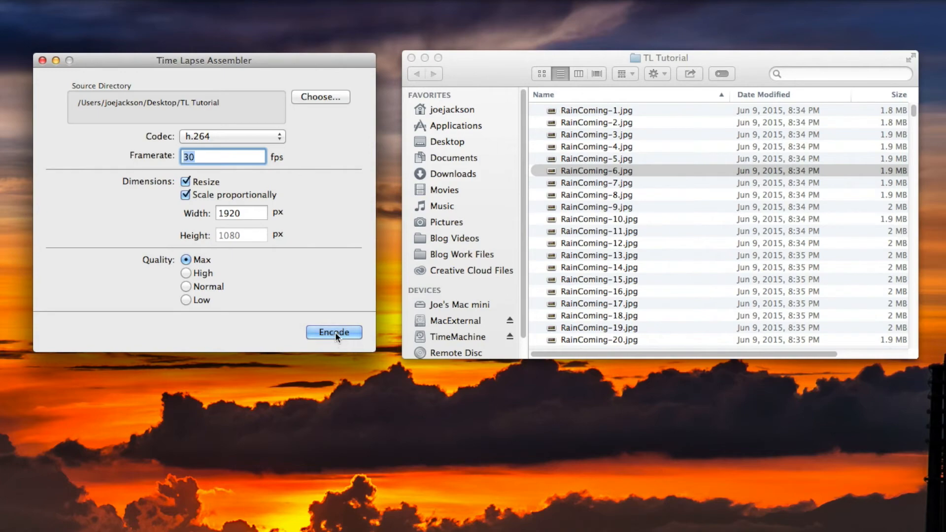
Save the movie as 'tutorial' in the TL Tutorial folder to start encoding.
{"action": "left_click", "coordinate": [334, 333]}
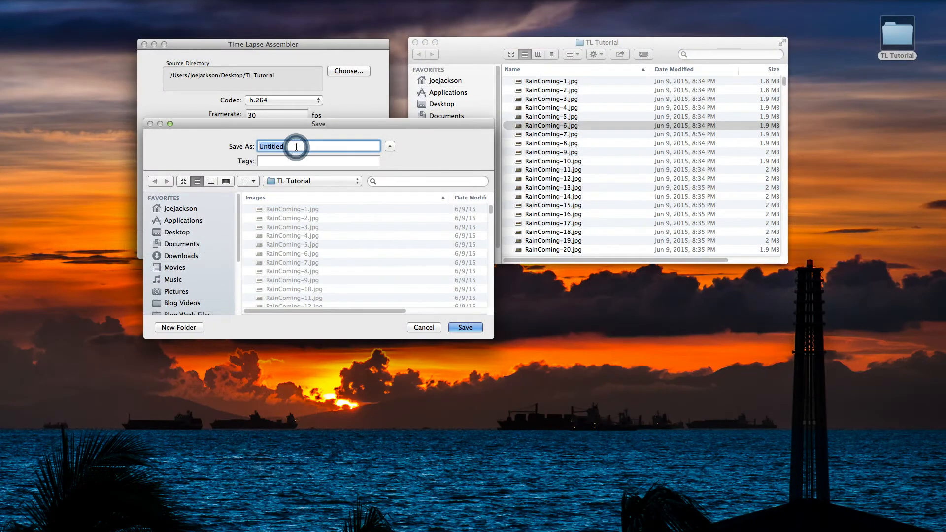
{"action": "type", "text": "tutorial"}
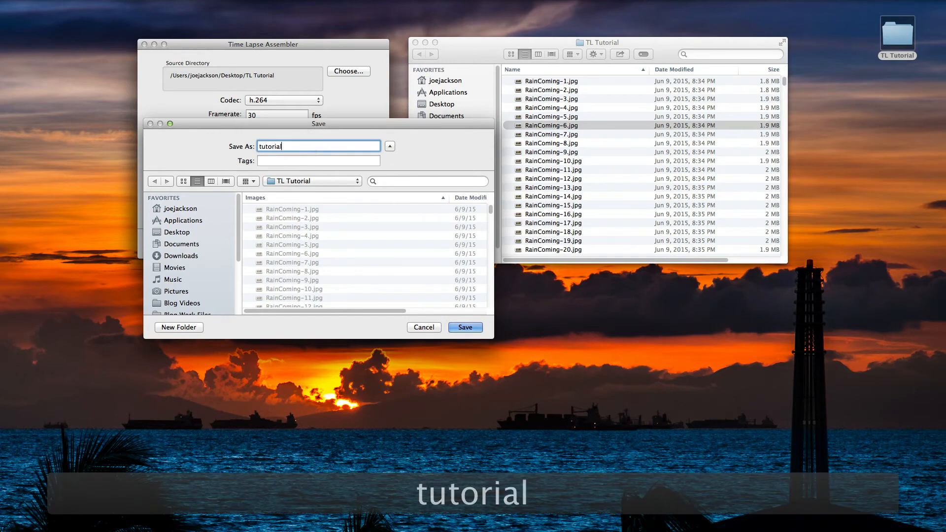
{"action": "mouse_move", "coordinate": [465, 327]}
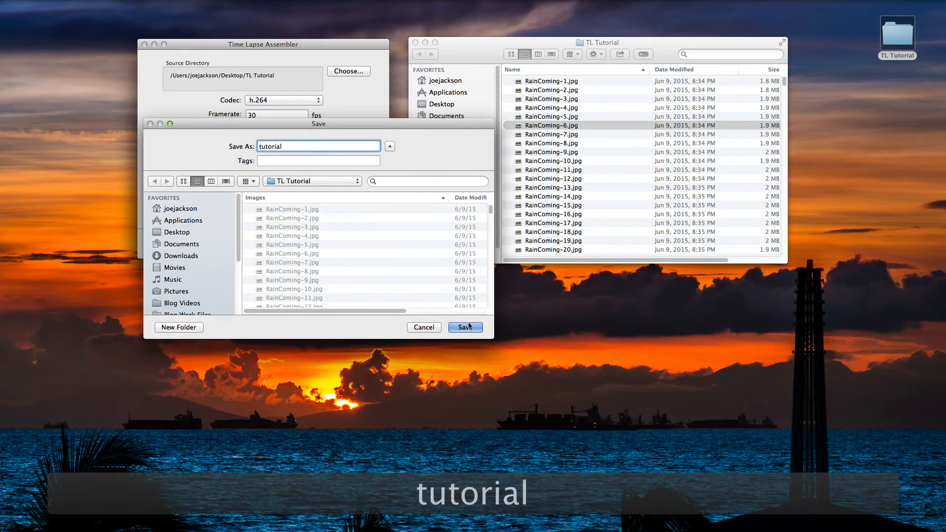
{"action": "left_click", "coordinate": [464, 327]}
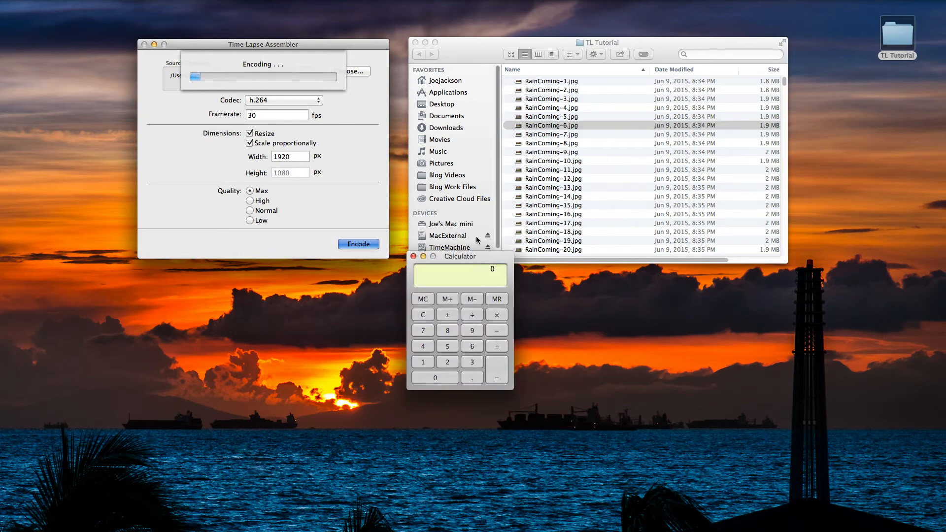
Compute 400 ÷ 30 and 400 ÷ 24 in Calculator: 13.33 and 16.67 seconds.
{"action": "left_click_drag", "start_coordinate": [459, 256], "coordinate": [391, 208]}
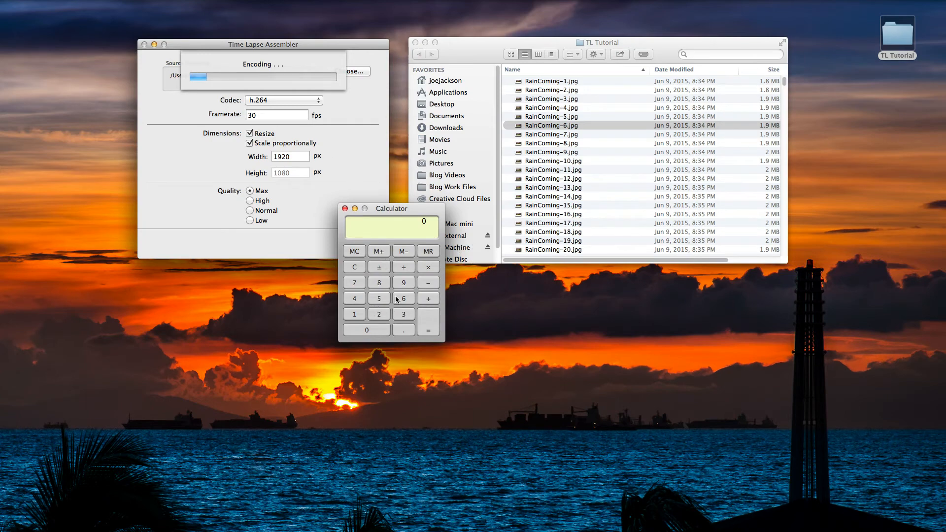
{"action": "left_click", "coordinate": [354, 330]}
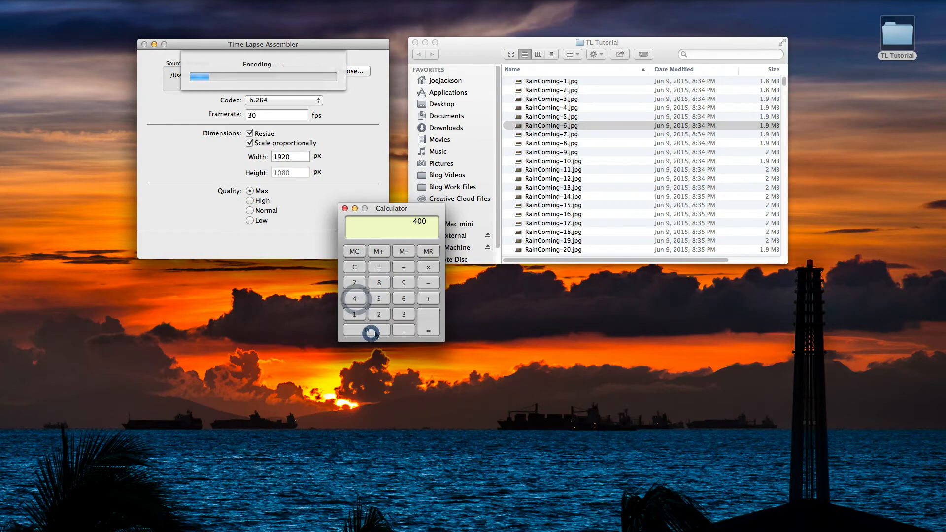
{"action": "left_click", "coordinate": [403, 266]}
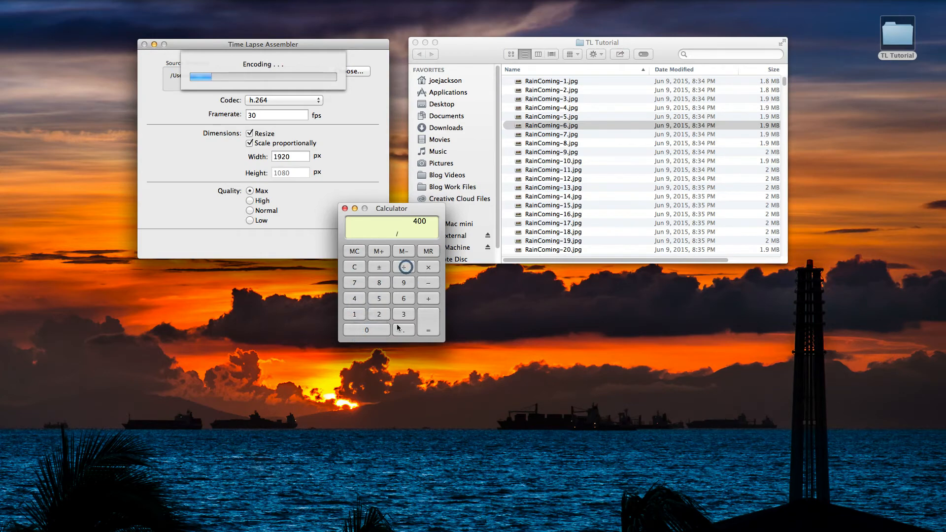
{"action": "left_click", "coordinate": [428, 326]}
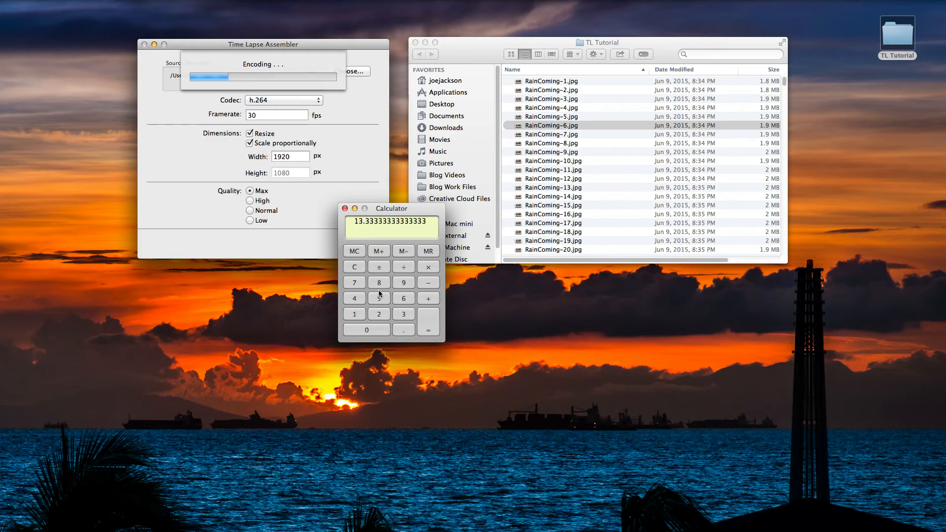
{"action": "left_click", "coordinate": [366, 330]}
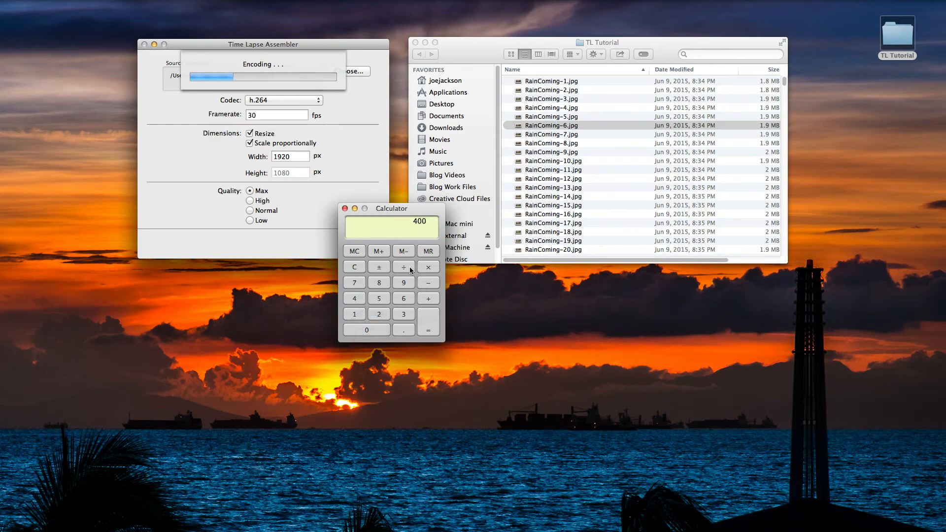
{"action": "left_click", "coordinate": [379, 315]}
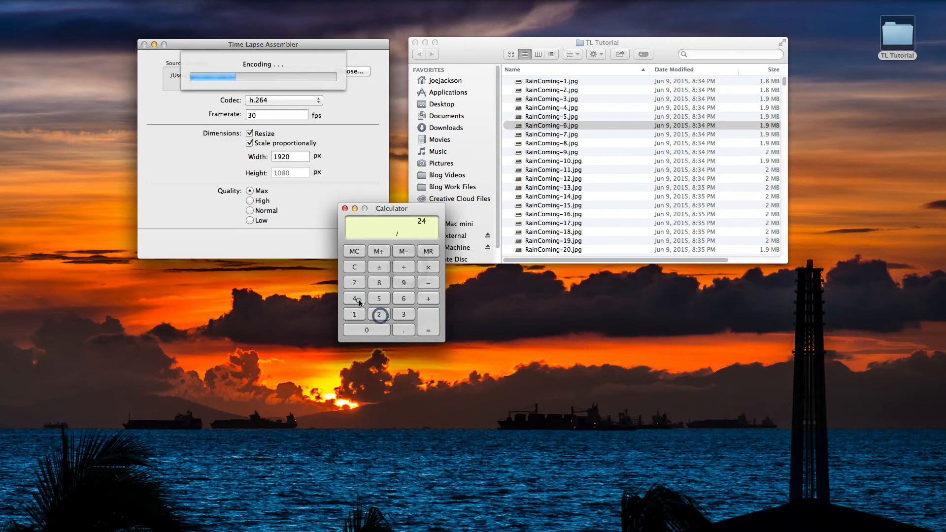
{"action": "left_click", "coordinate": [428, 330]}
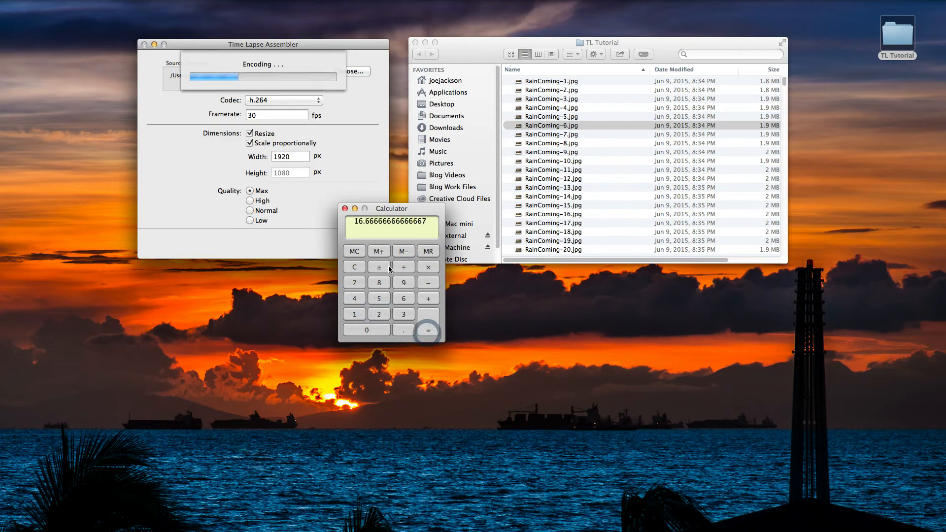
{"action": "mouse_move", "coordinate": [379, 267]}
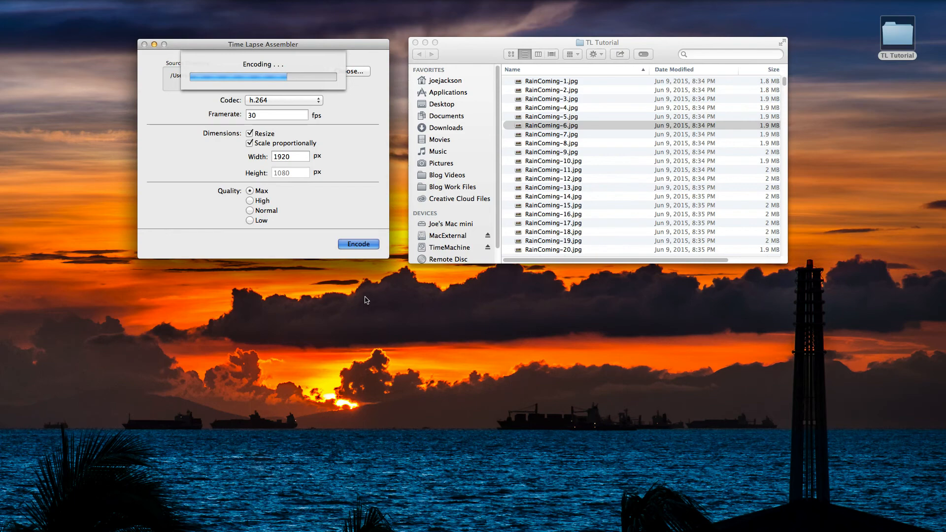
{"action": "mouse_move", "coordinate": [398, 323]}
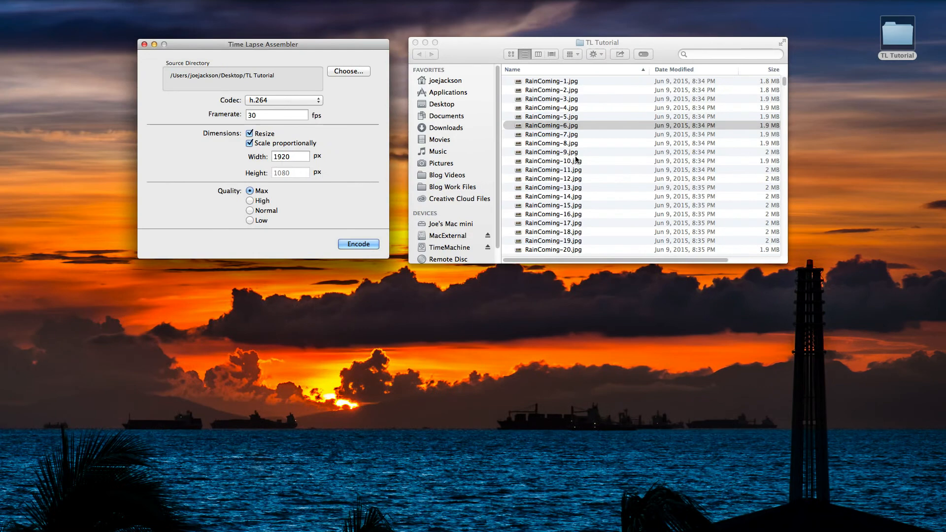
Scroll to the bottom of the TL Tutorial folder and select tutorial.mov (489.7 MB).
{"action": "scroll", "scroll_direction": "down", "scroll_amount": 3}
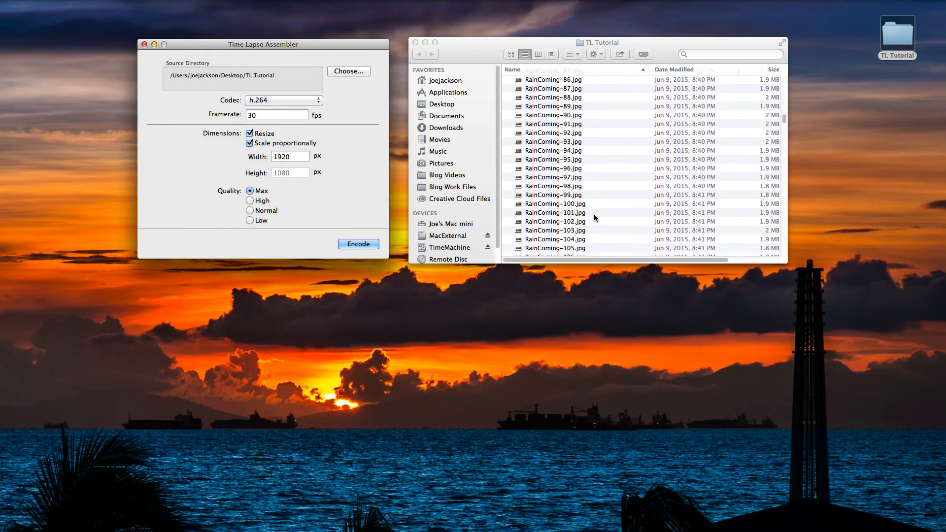
{"action": "scroll", "scroll_direction": "down", "scroll_amount": 3}
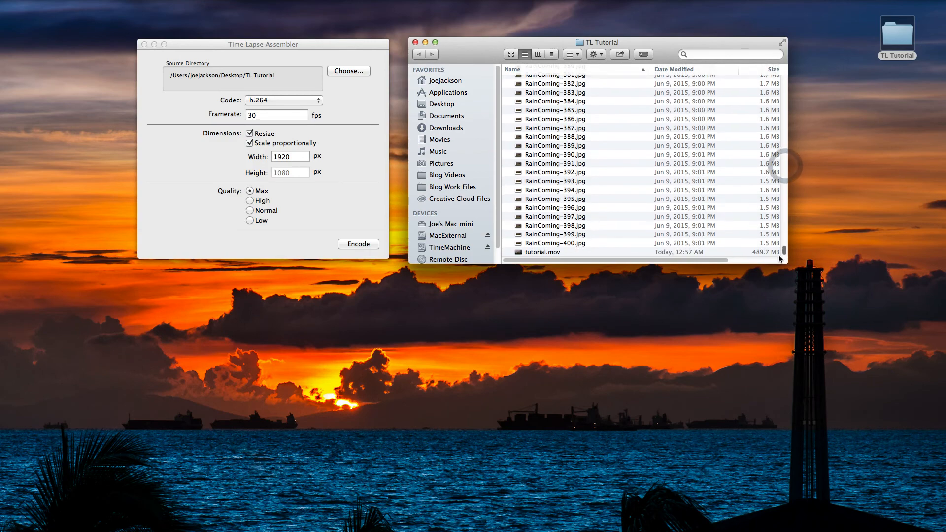
{"action": "left_click", "coordinate": [541, 252]}
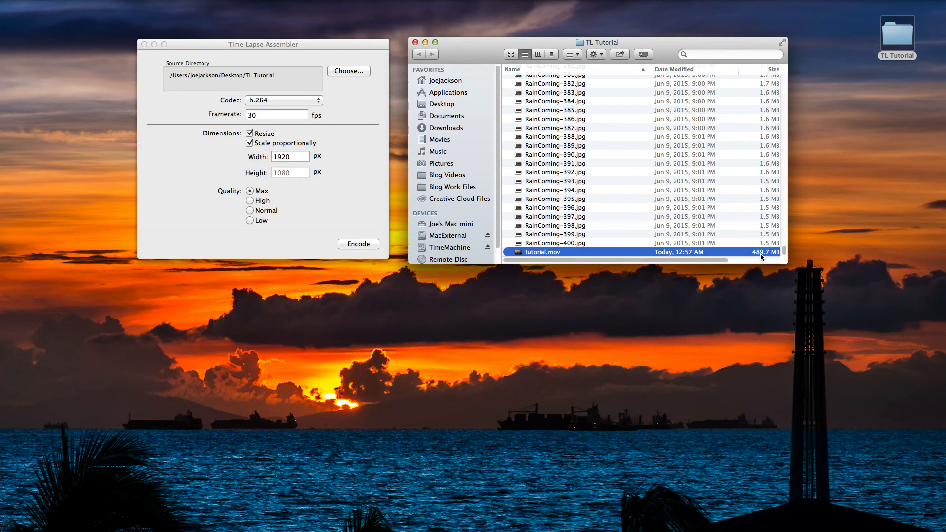
{"action": "mouse_move", "coordinate": [568, 254]}
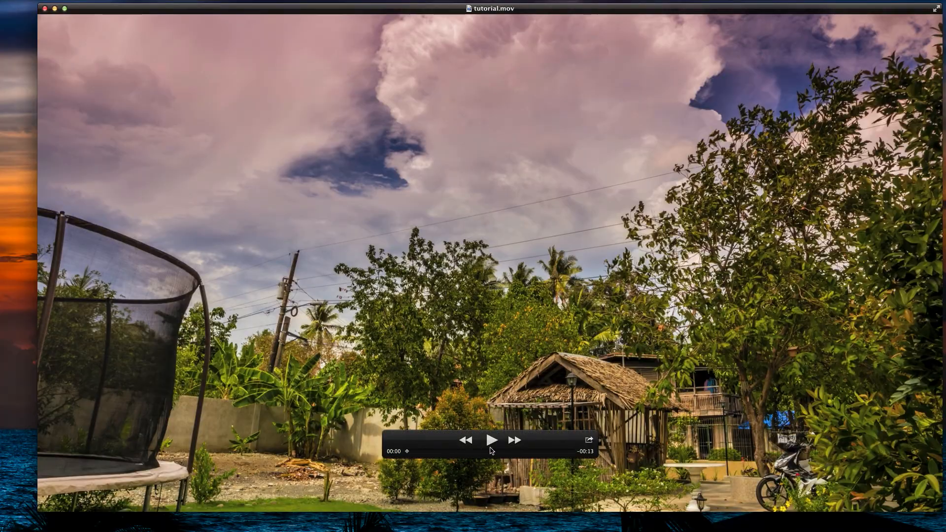
Play the 13-second storm-clouds time-lapse in QuickTime Player.
{"action": "left_click", "coordinate": [492, 441]}
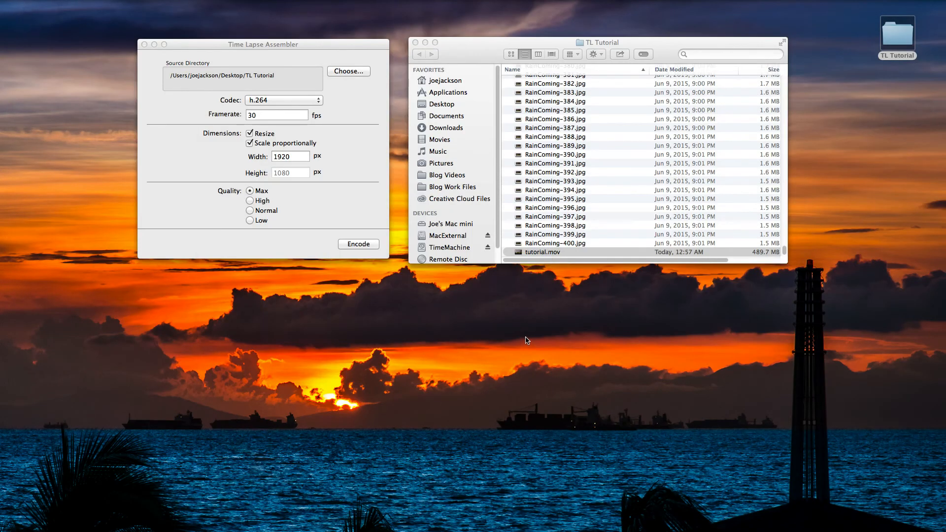
Activate the Time Lapse Assembler window showing the h.264, 30 fps, Max-quality settings.
{"action": "left_click", "coordinate": [358, 244]}
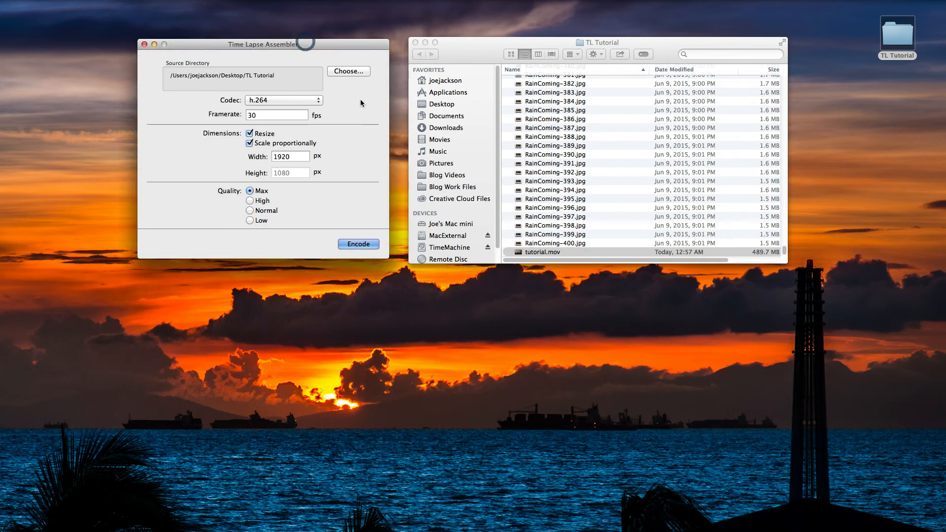